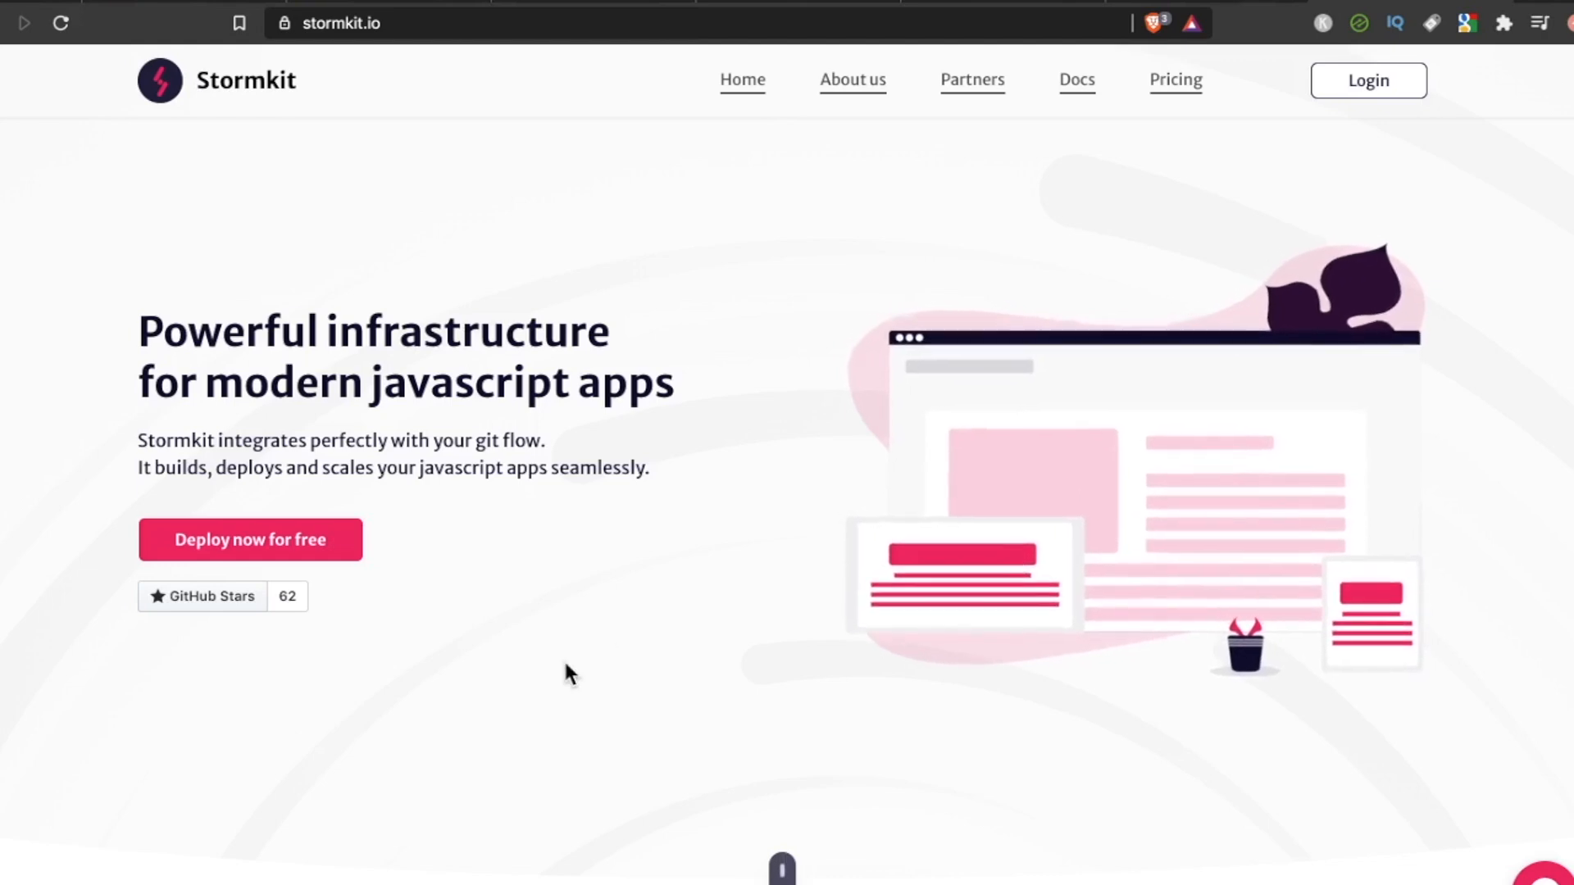
# Scroll down the stormkit.io landing page to review its features.
pyautogui.scroll(-3)
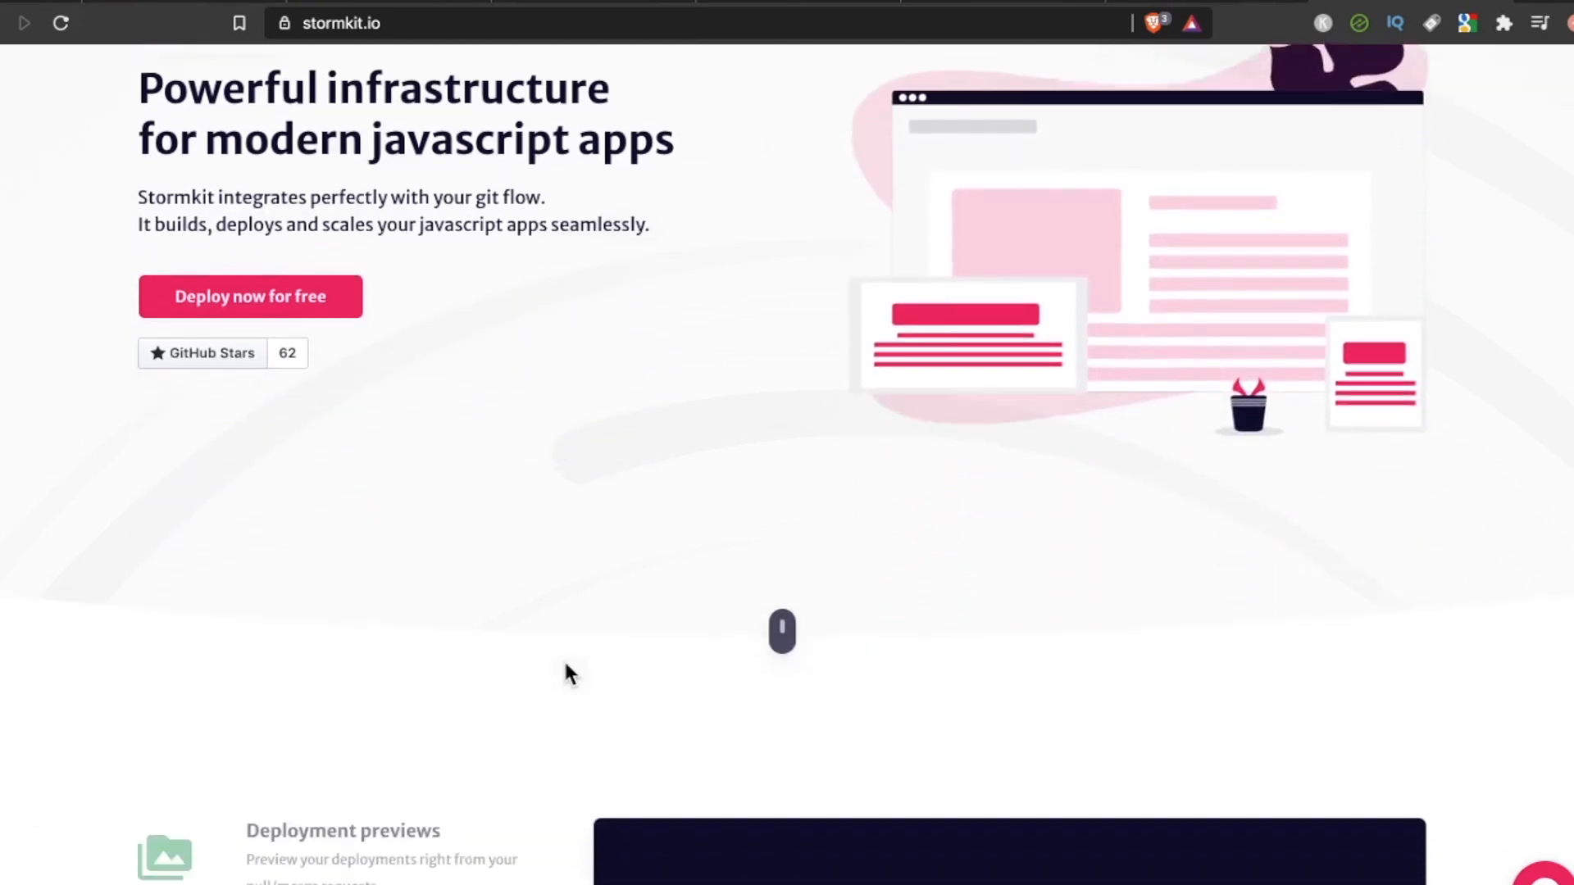
pyautogui.scroll(-3)
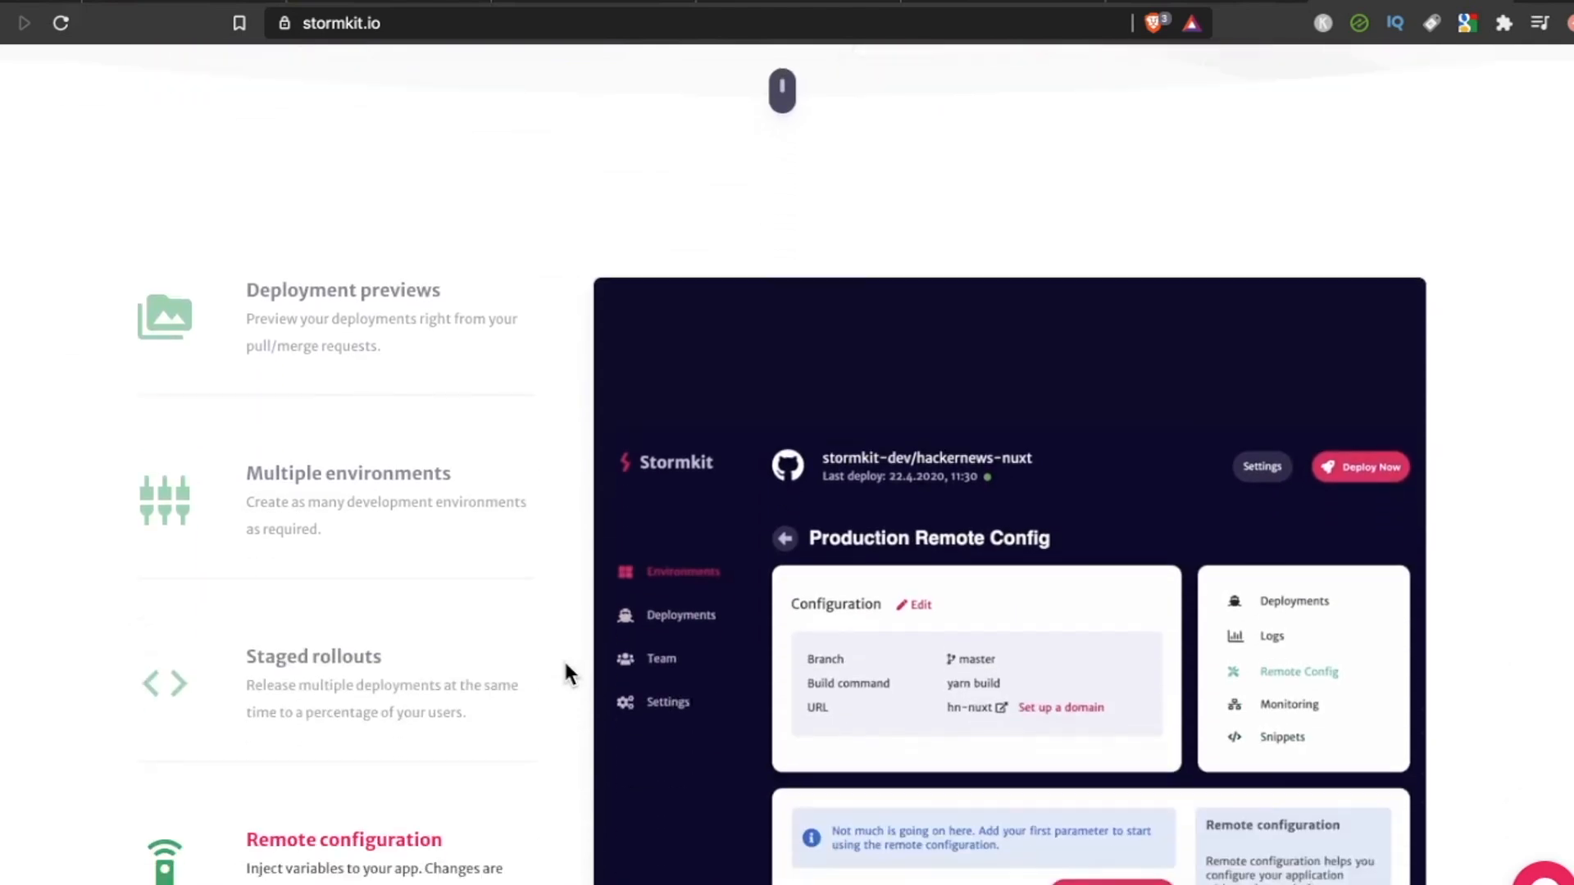
pyautogui.scroll(-3)
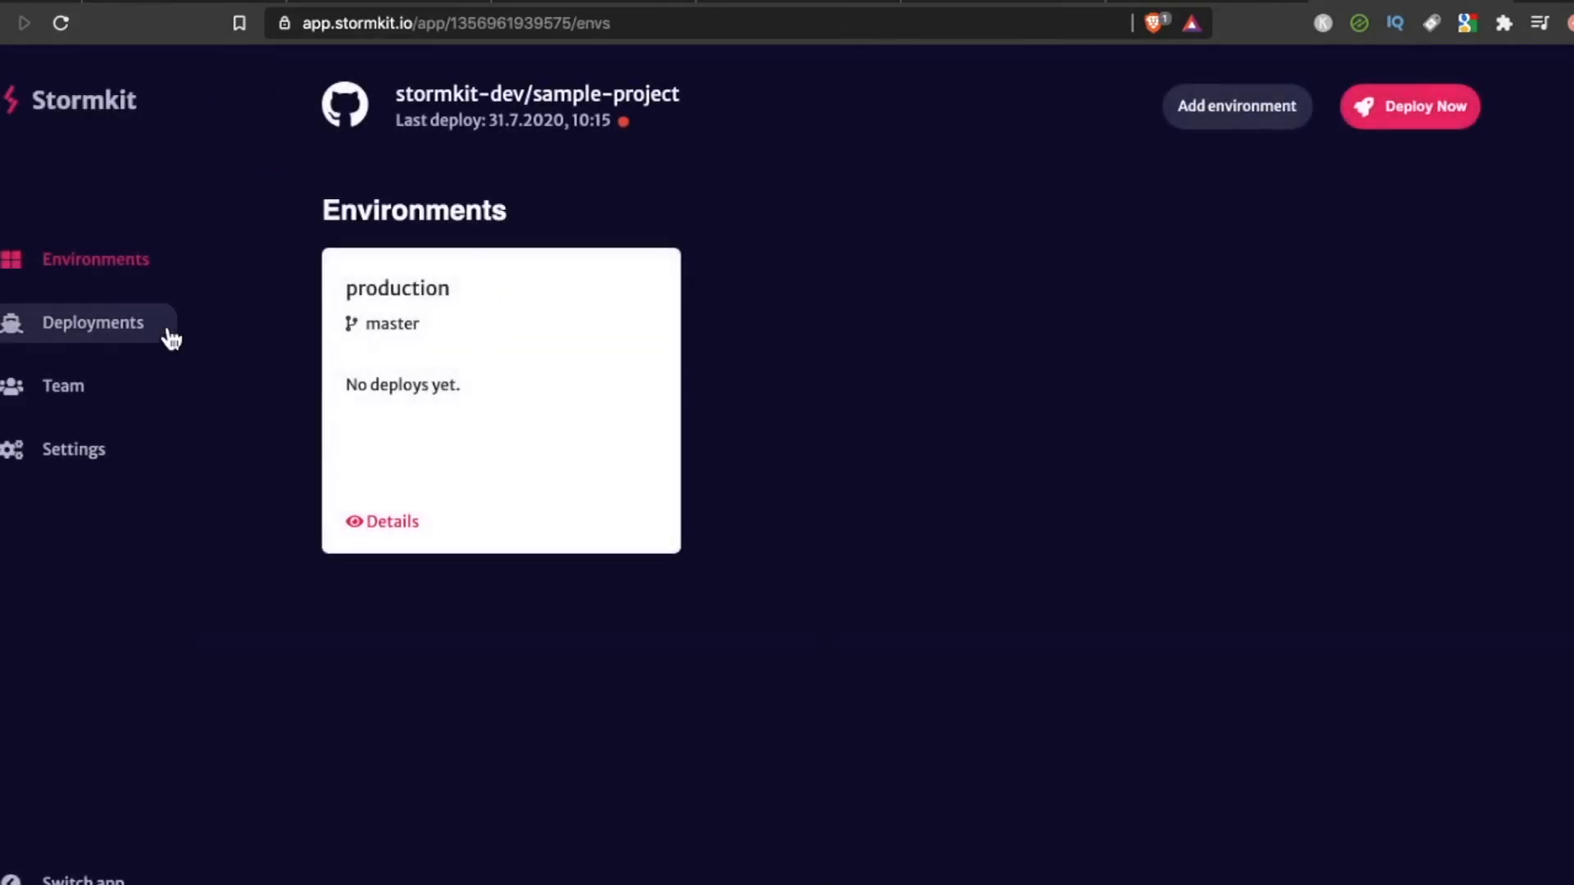
# View the deployments list, start Deploy Now, then begin adding a new environment.
pyautogui.click(92, 323)
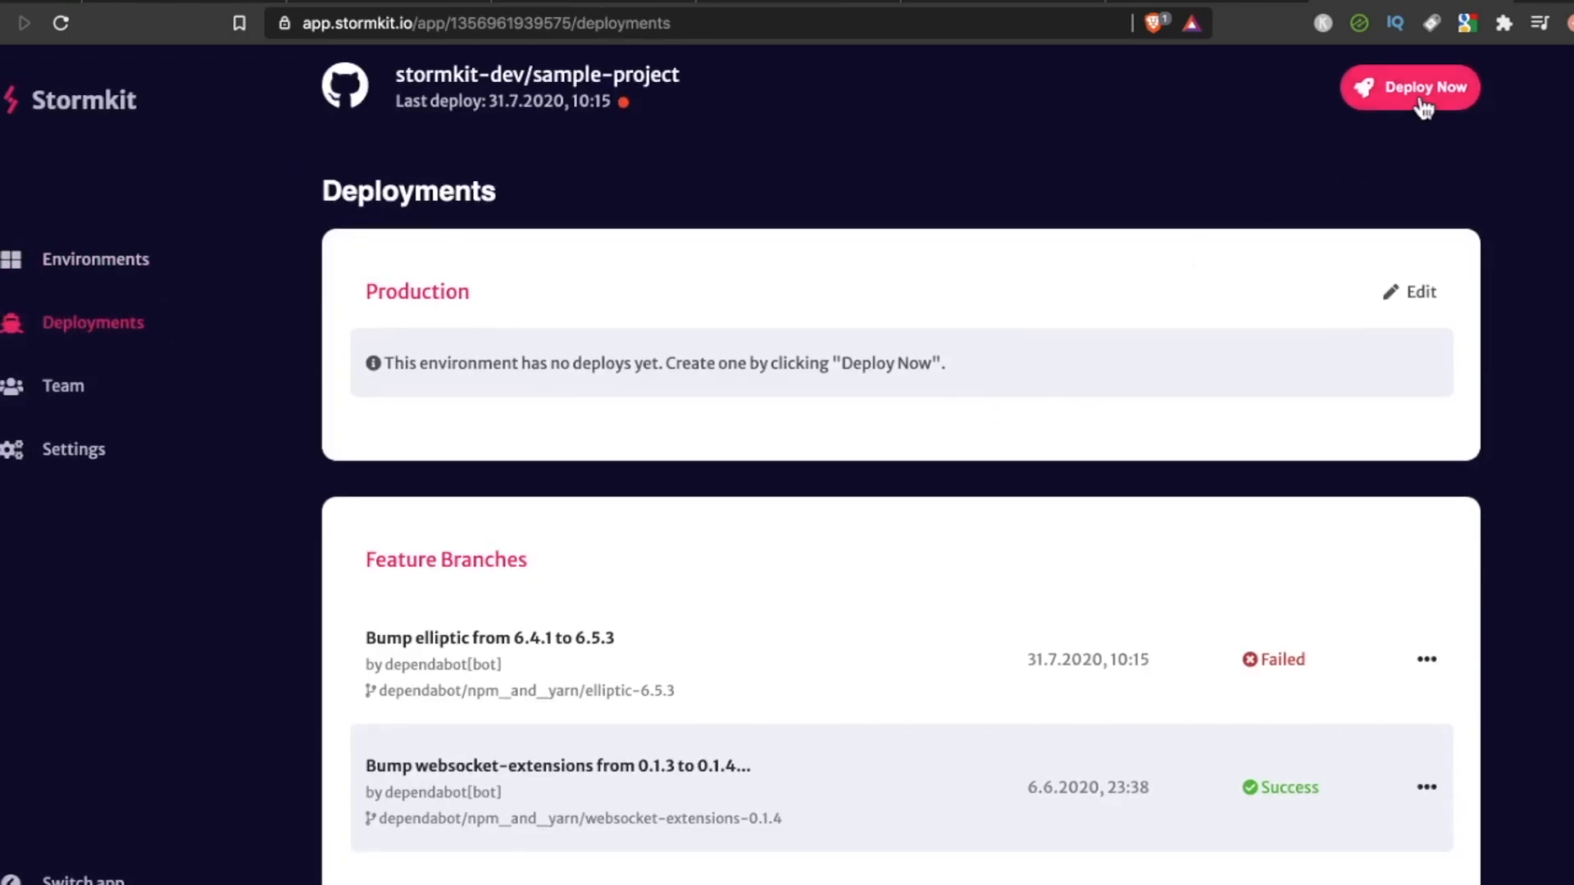
pyautogui.click(1409, 86)
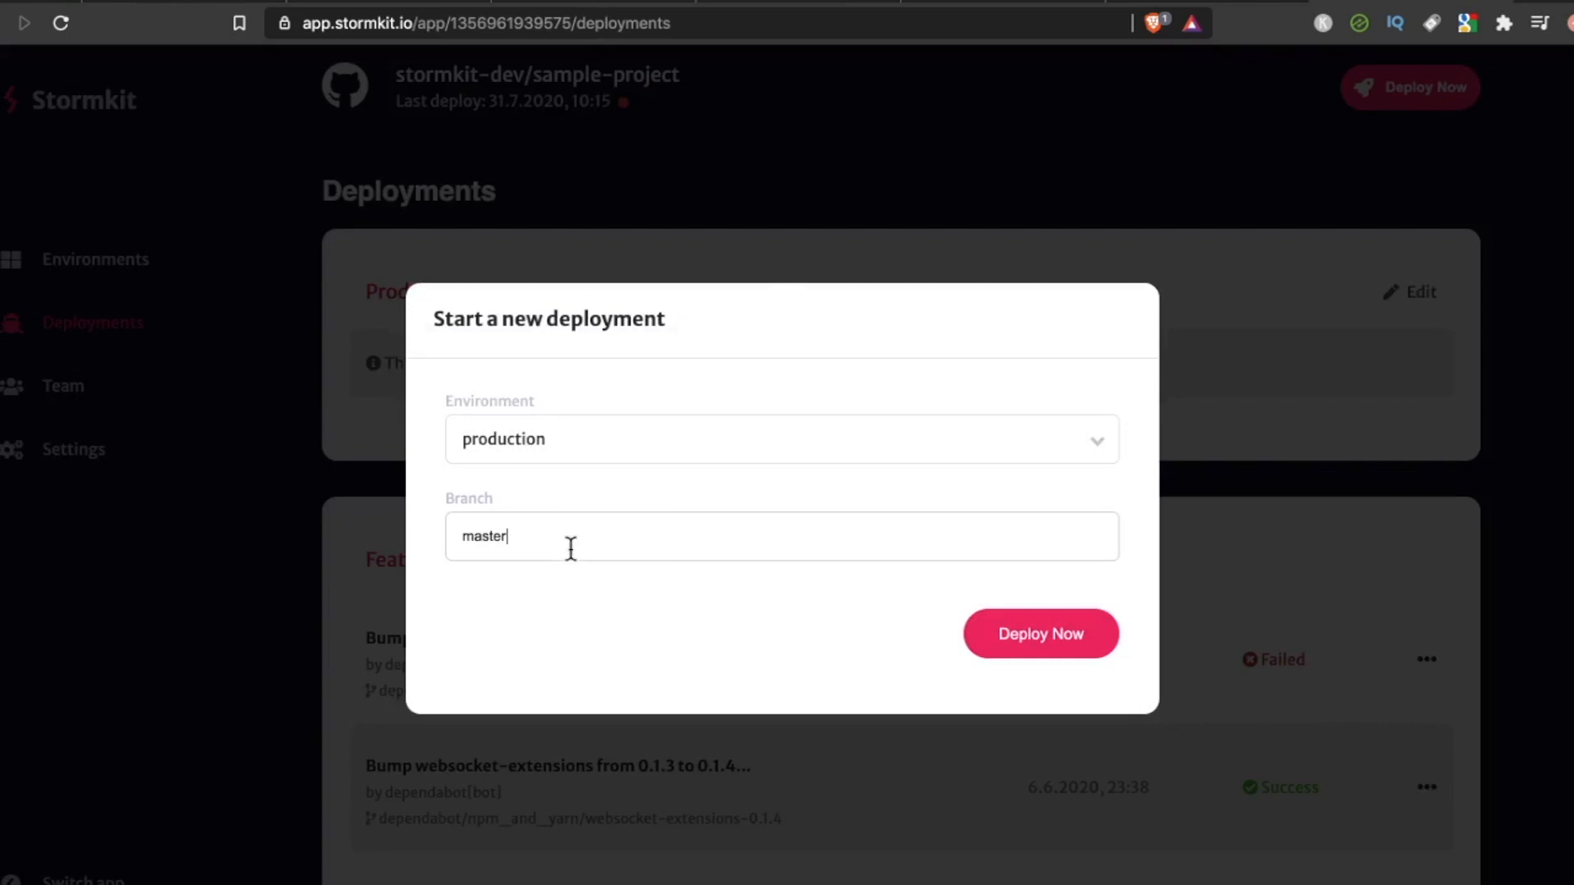
pyautogui.click(1039, 632)
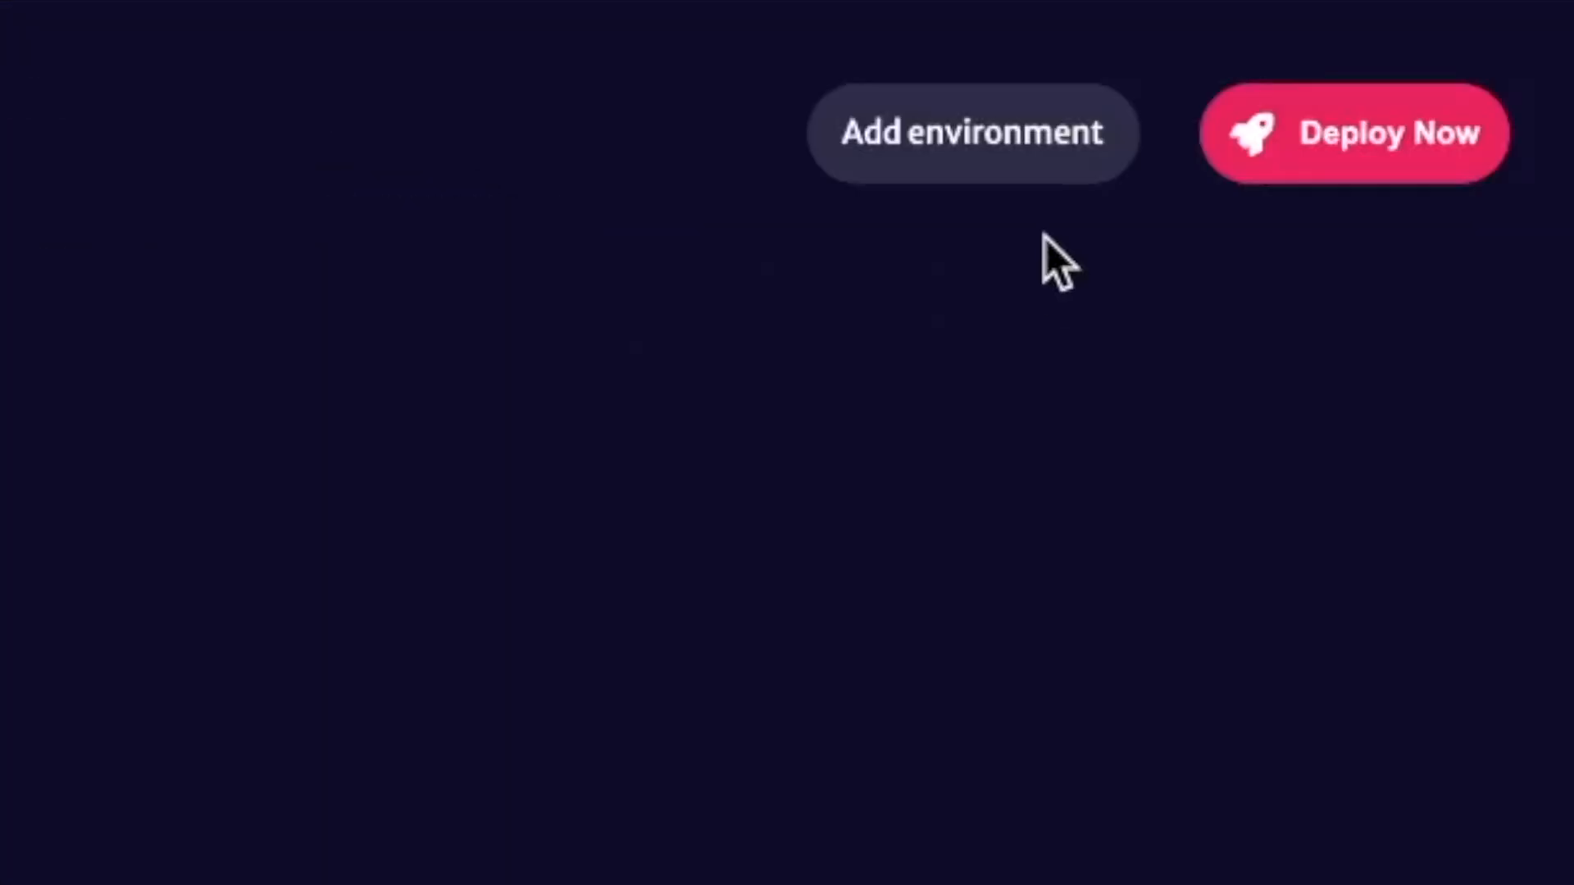
pyautogui.click(972, 131)
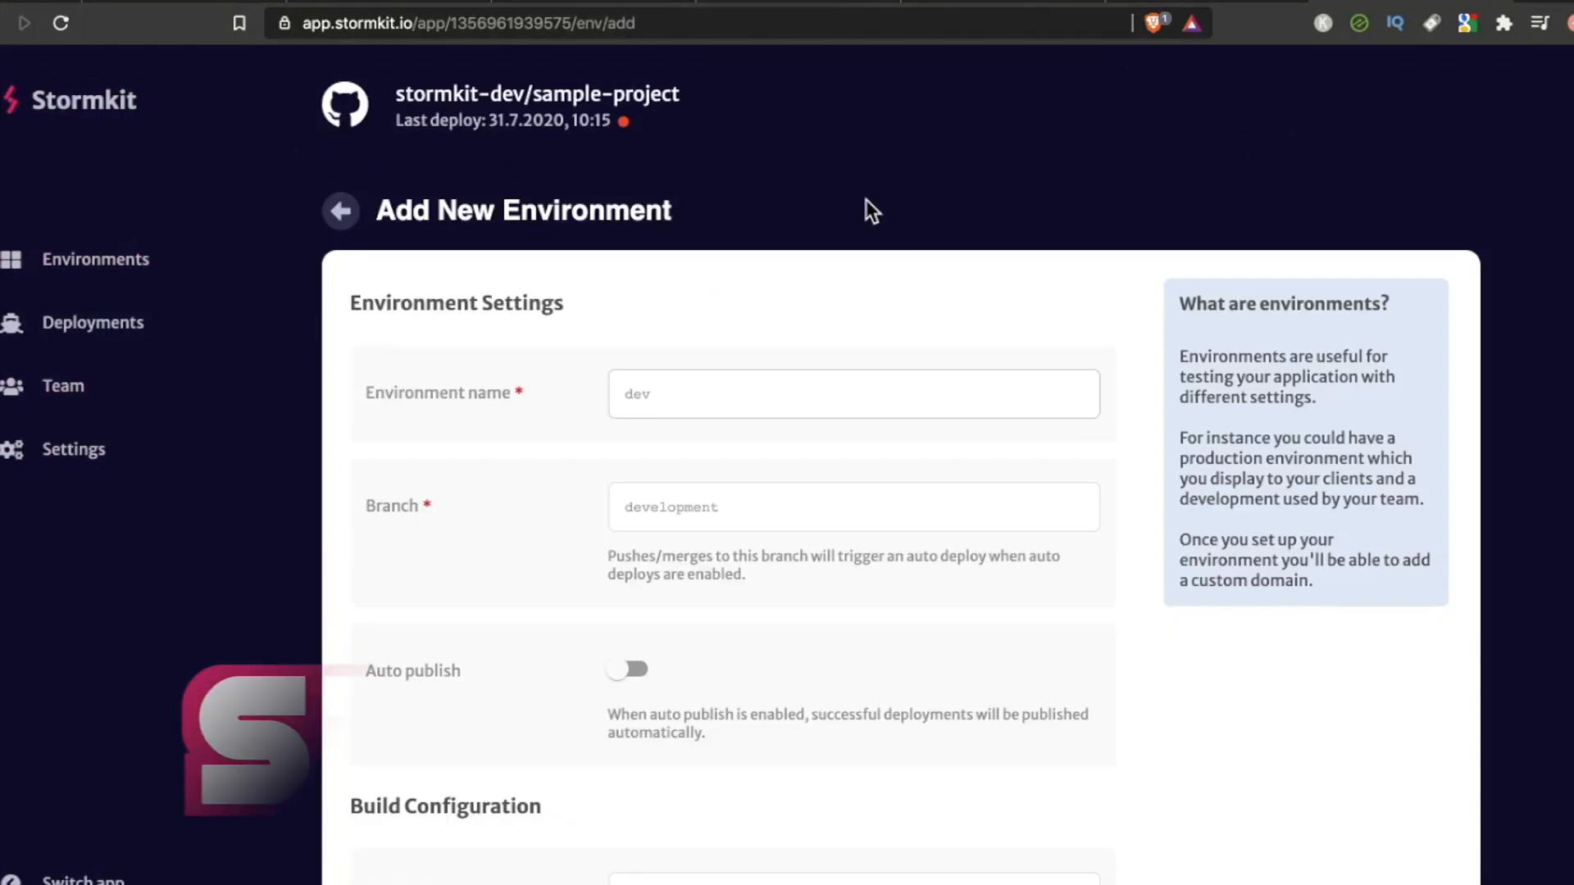
pyautogui.write('RT')
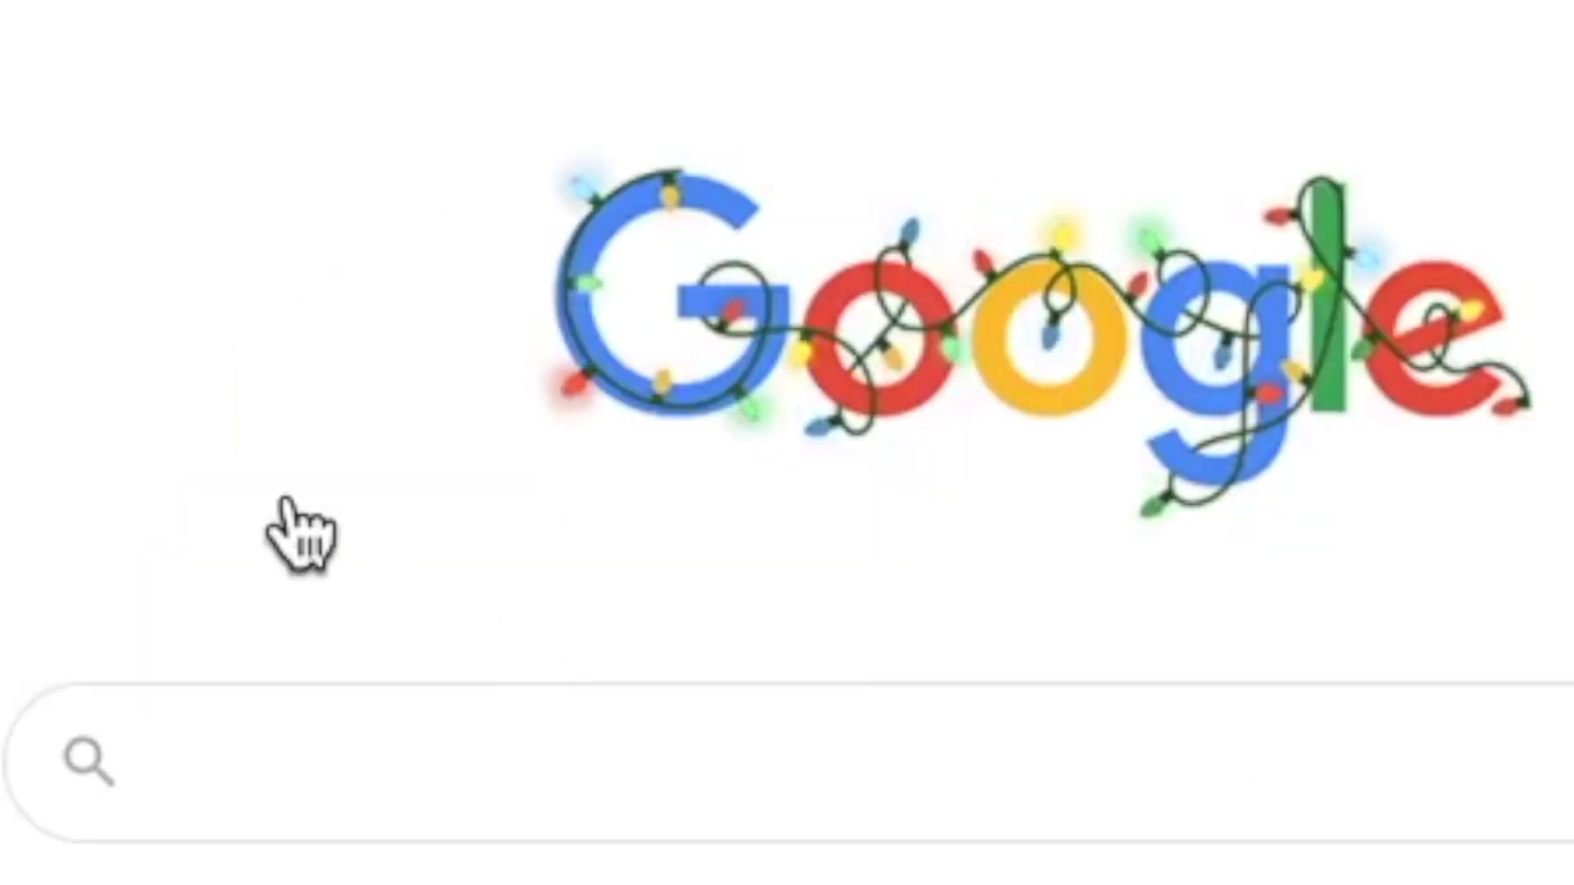
# Enter the Google query "seriously tho wtf is cicd".
pyautogui.write('seriously tho')
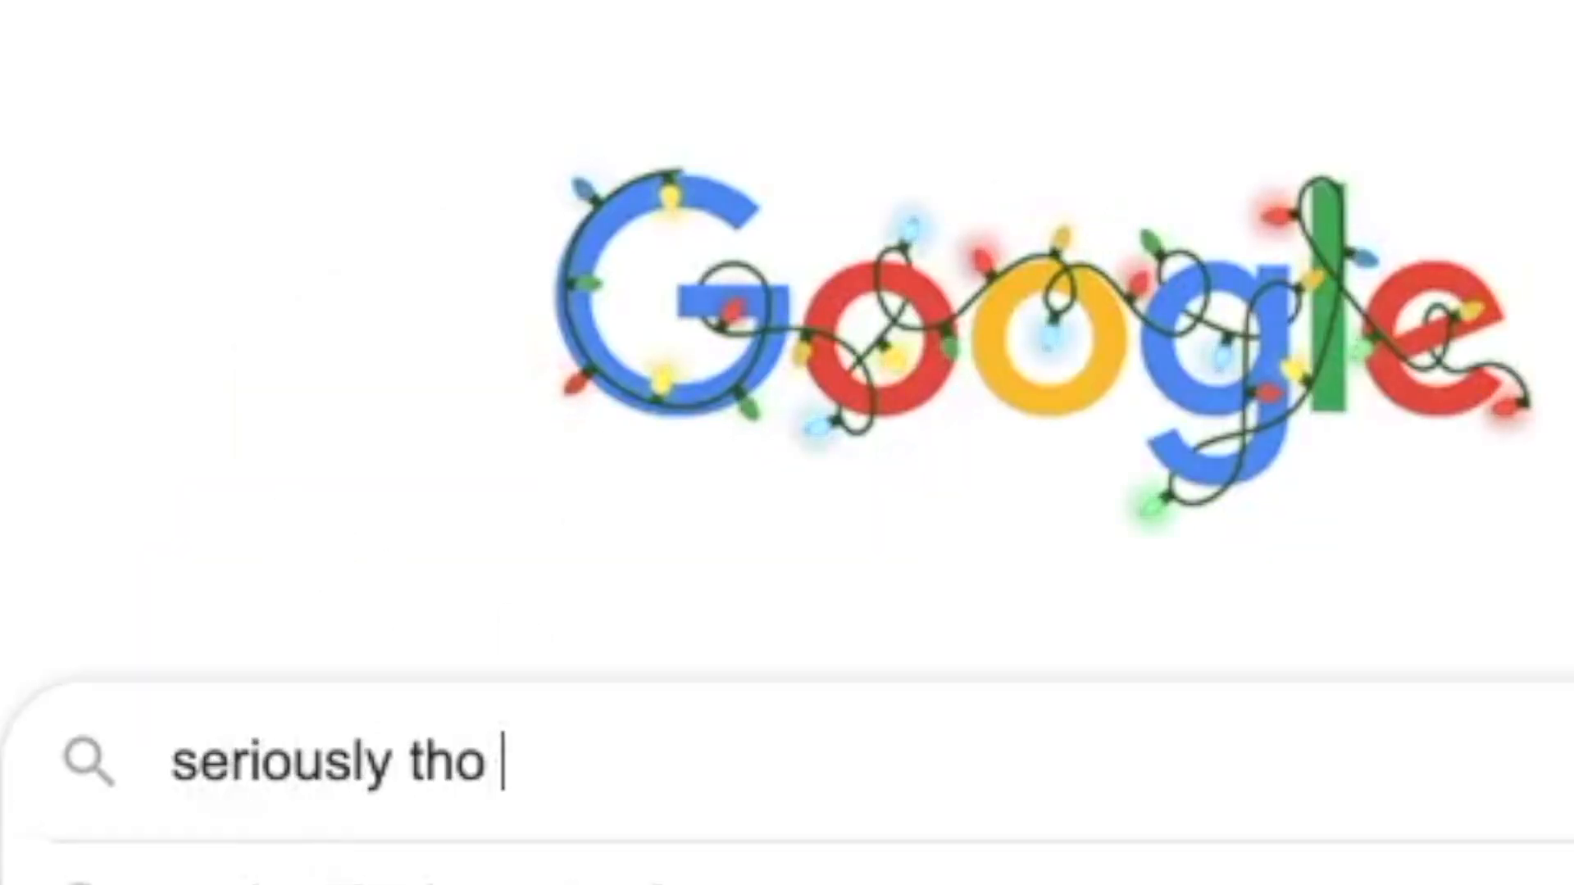
pyautogui.write('wtf is cicd')
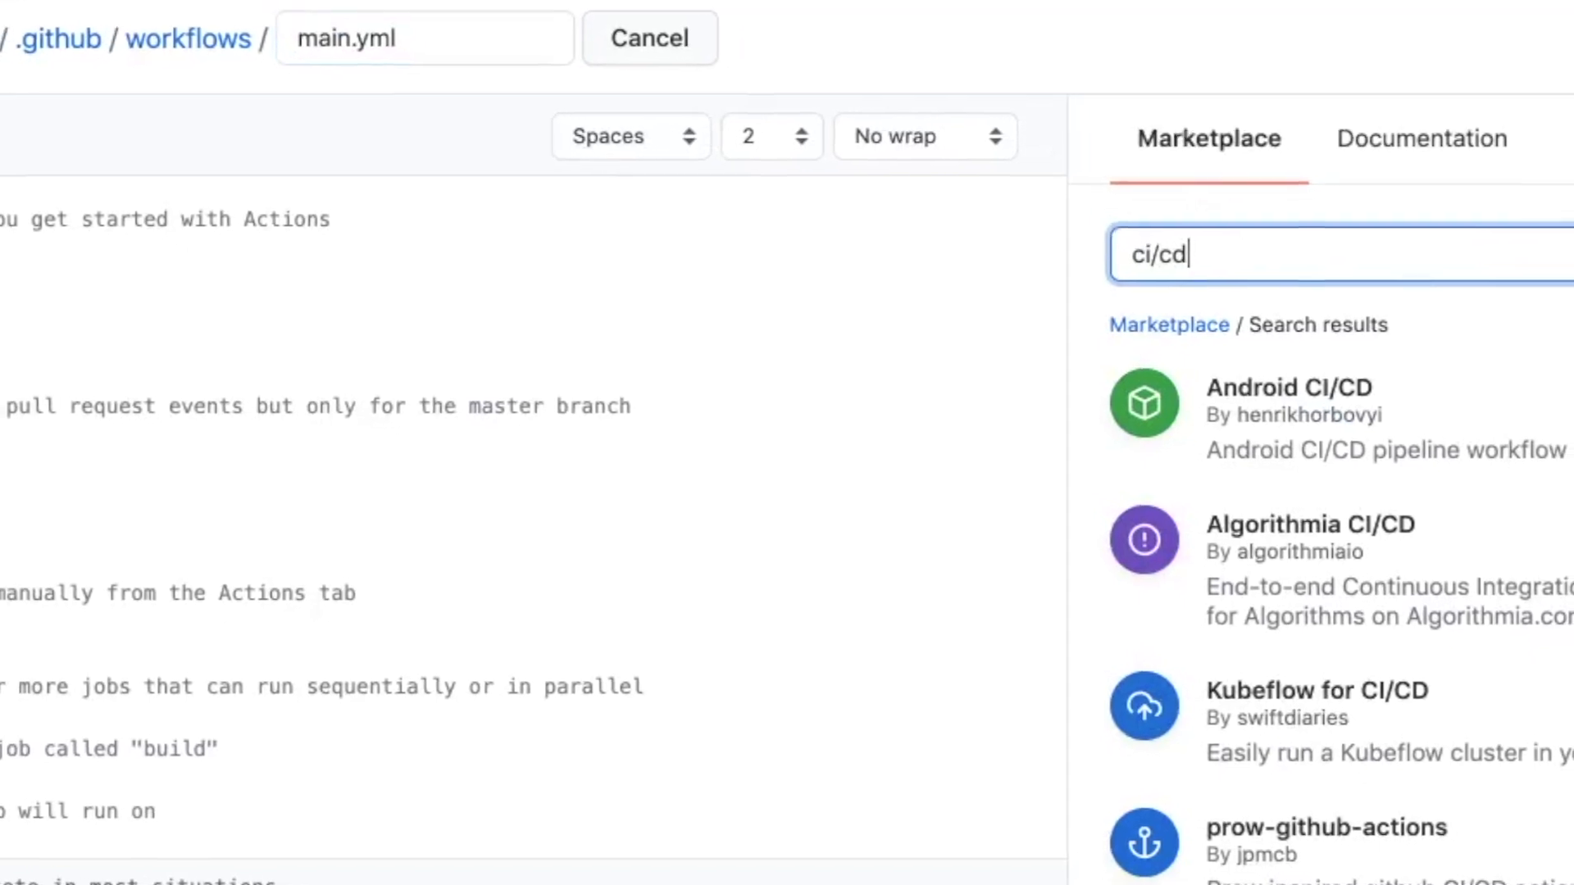
pyautogui.scroll(-3)
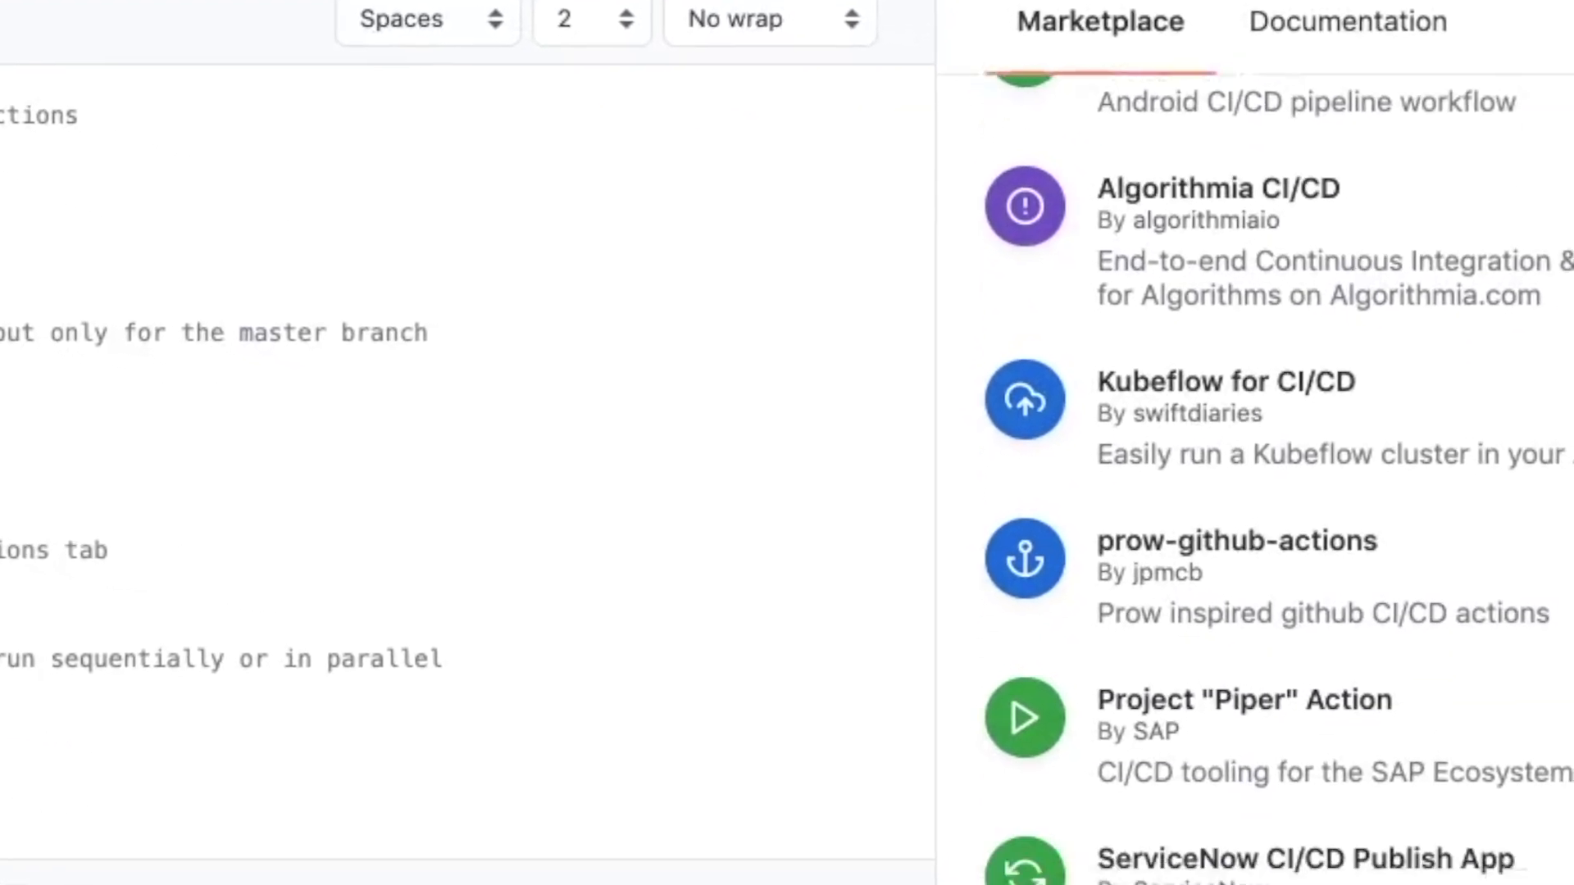
pyautogui.scroll(-3)
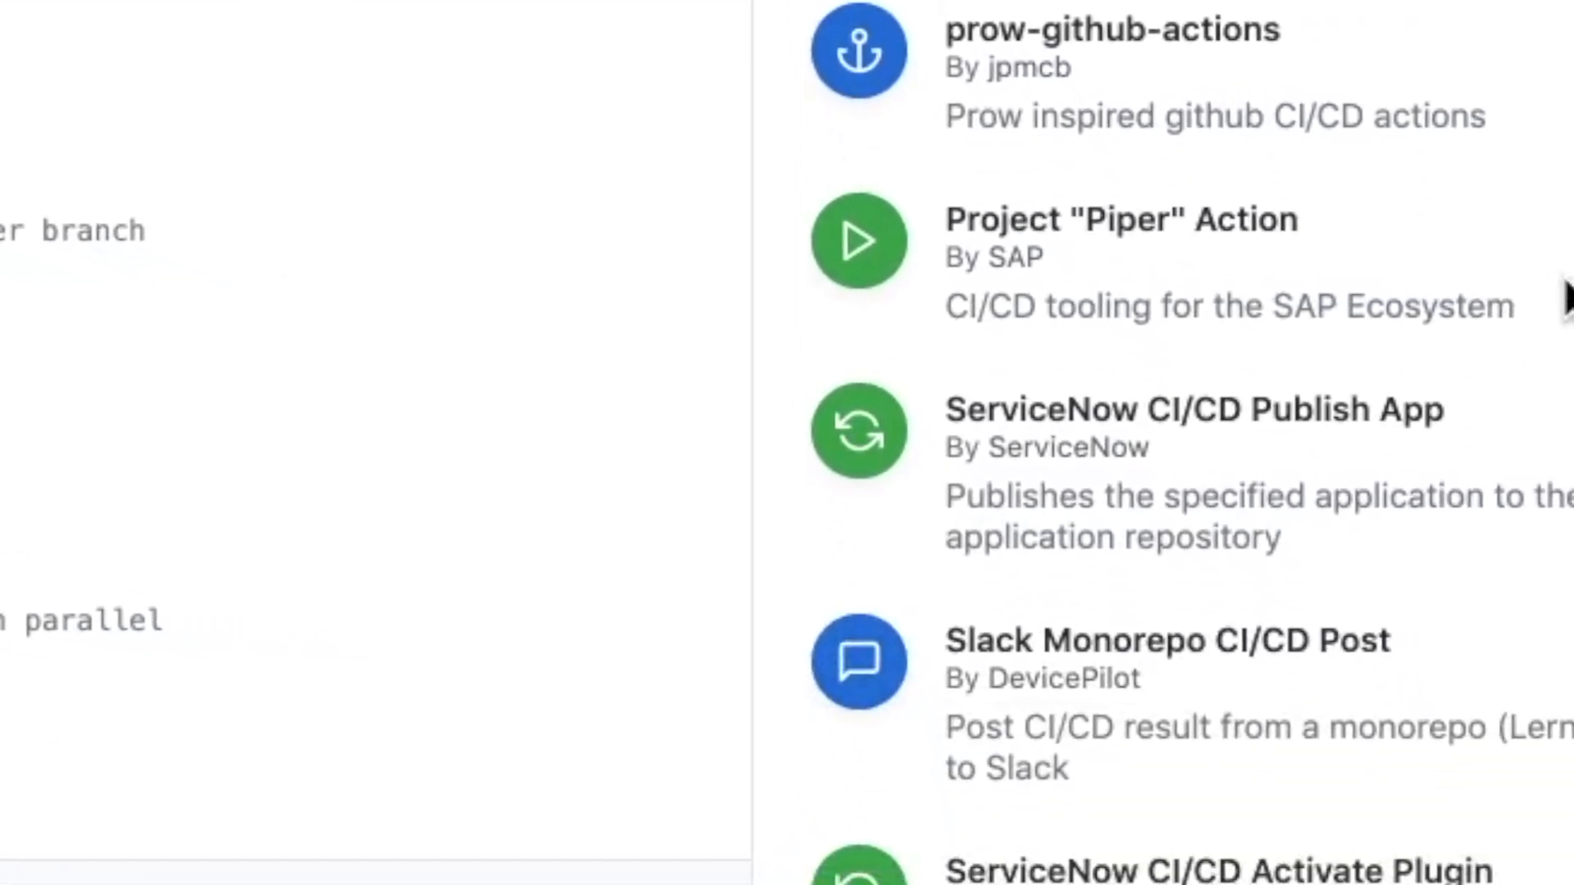
pyautogui.scroll(-3)
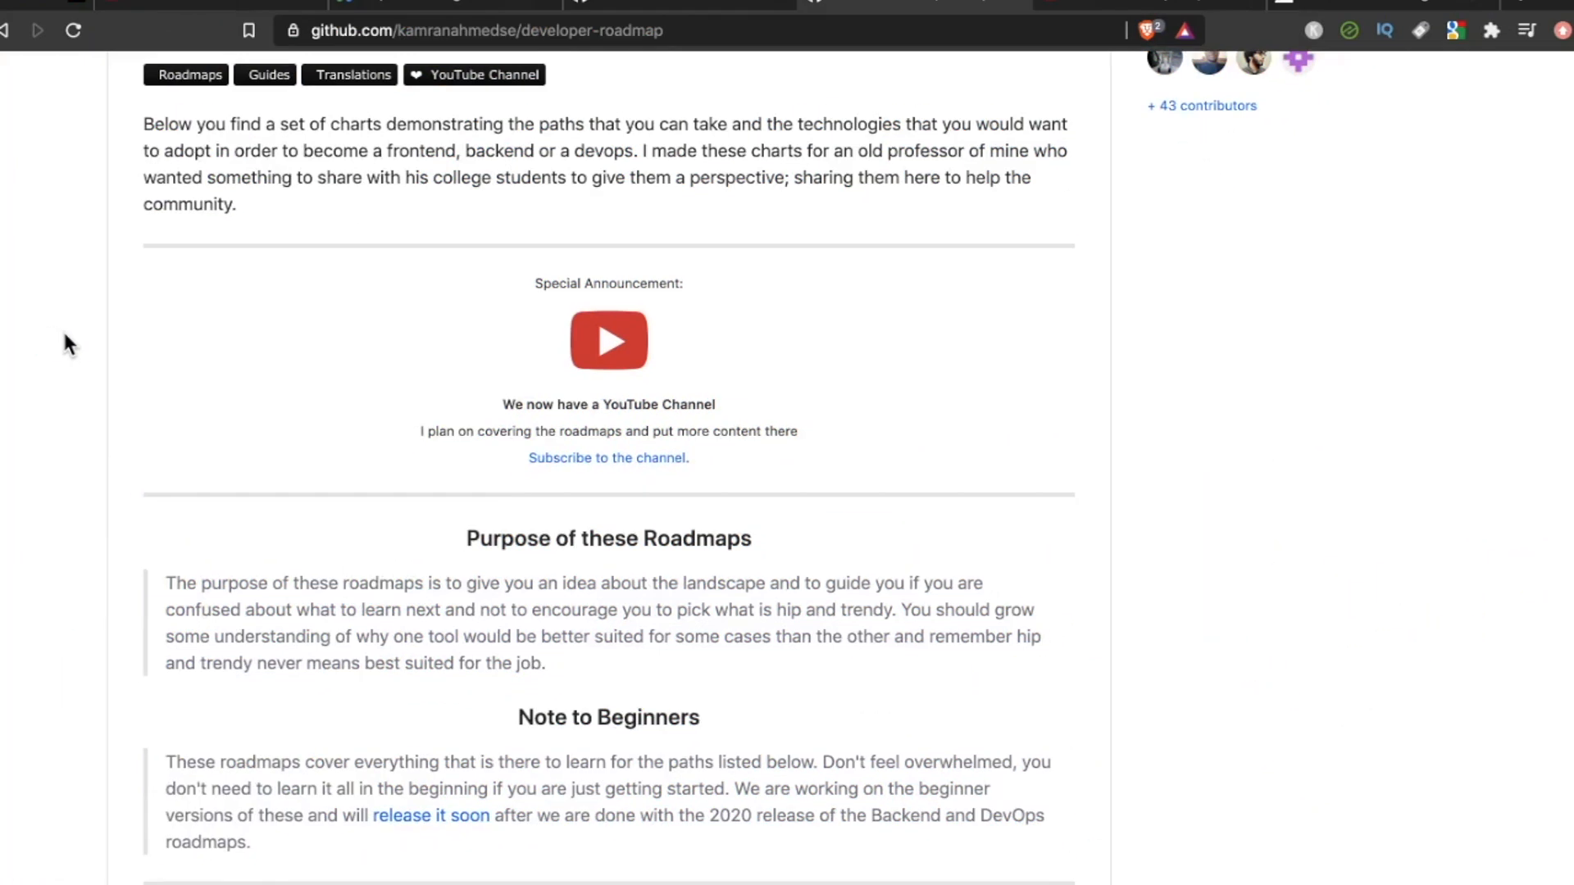
# Scroll the developer-roadmap README down to the Back-end Roadmap's CI / CD node.
pyautogui.scroll(-3)
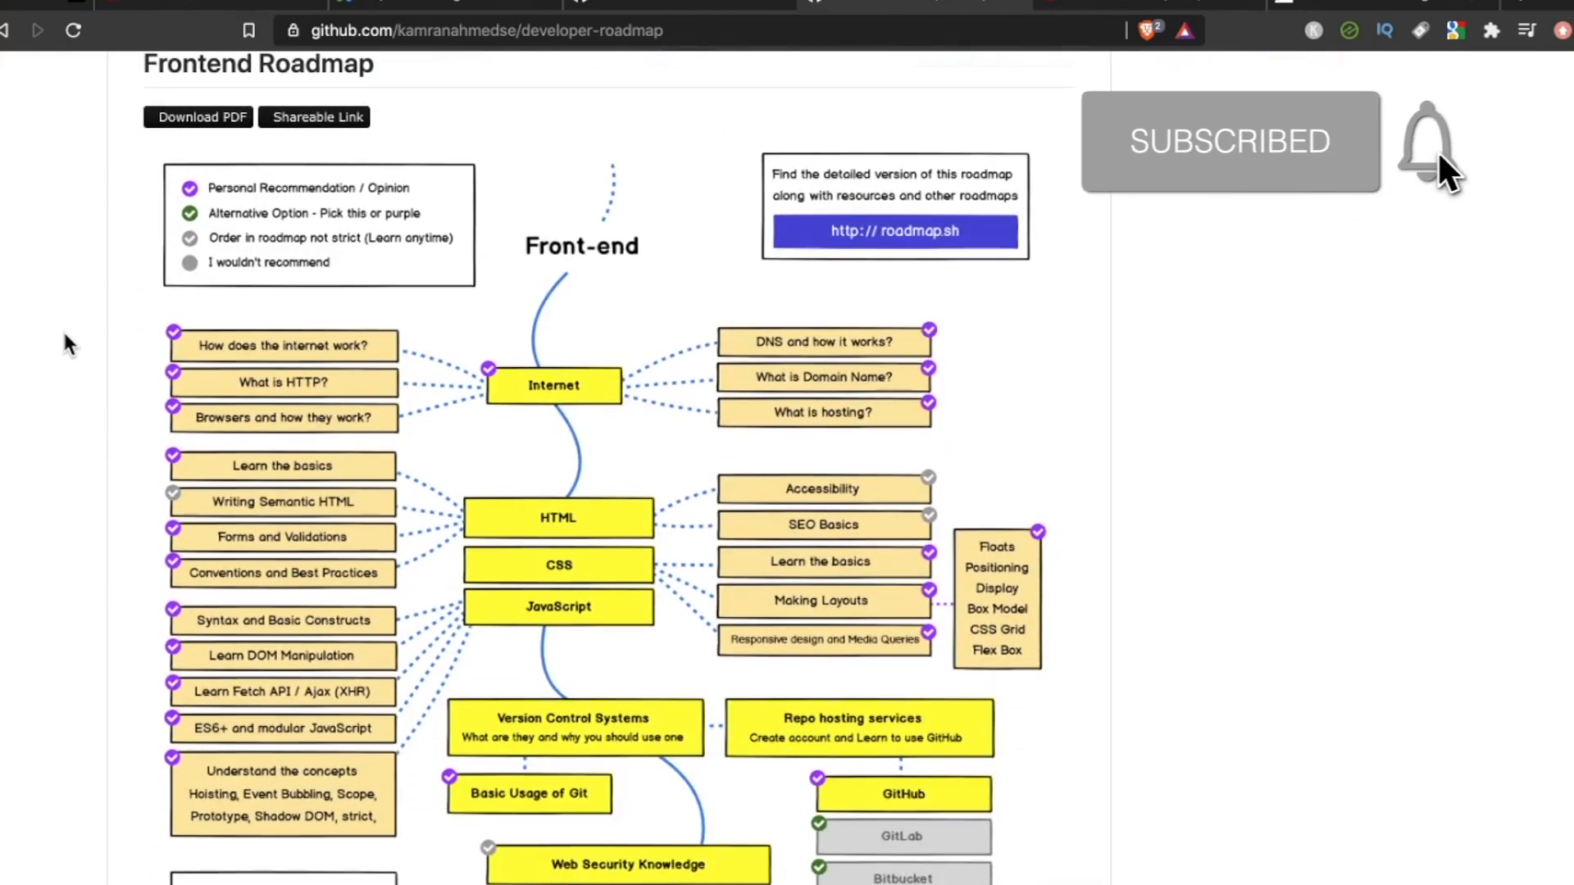
pyautogui.scroll(-3)
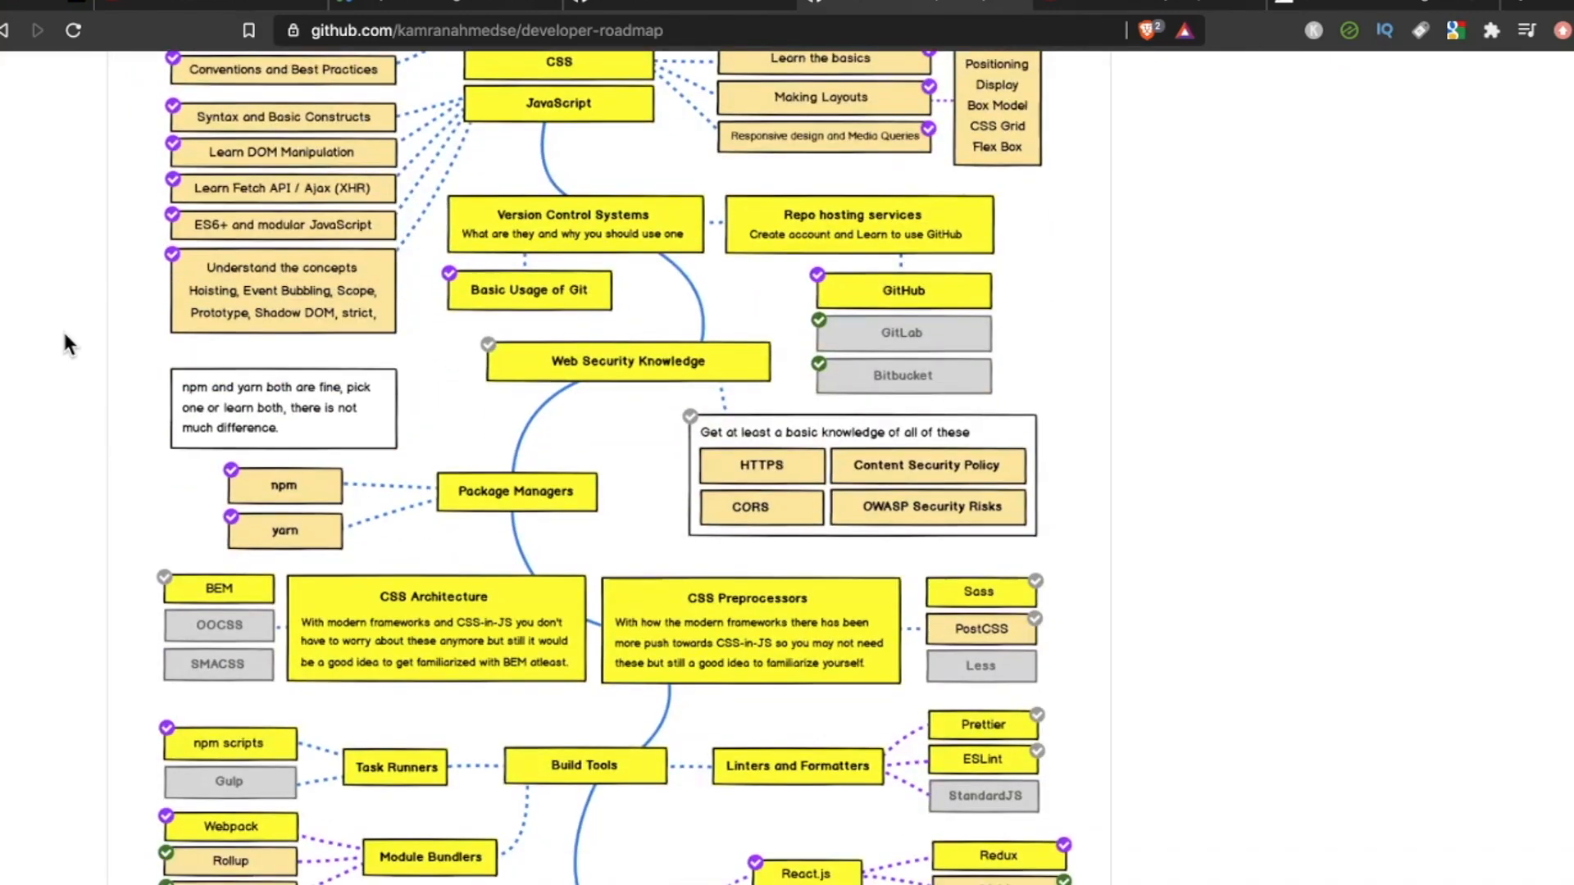
pyautogui.scroll(-3)
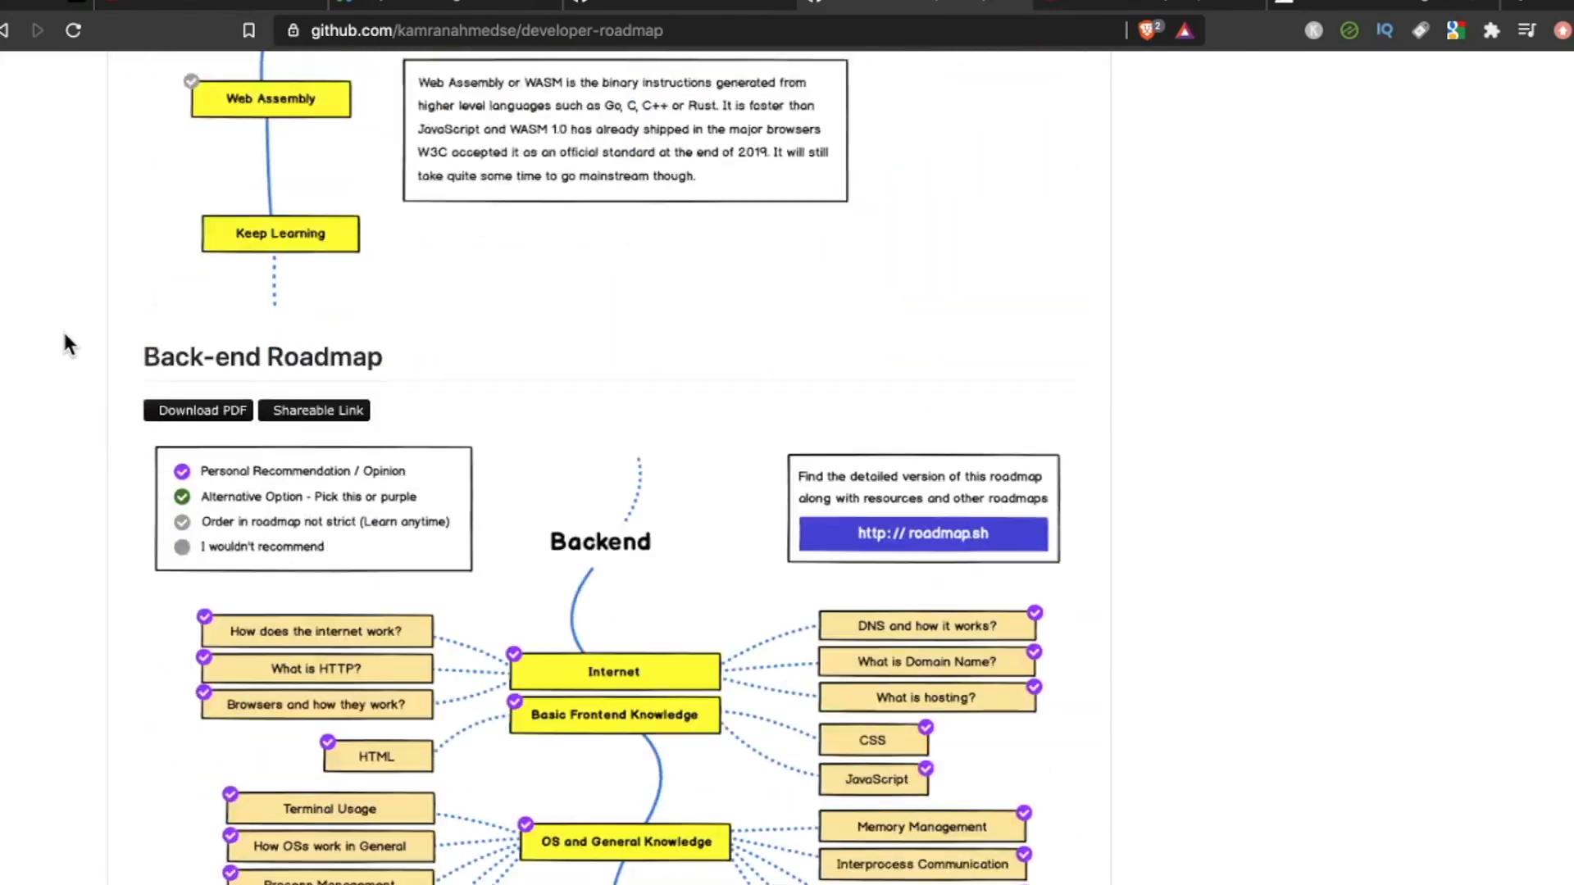
pyautogui.scroll(-3)
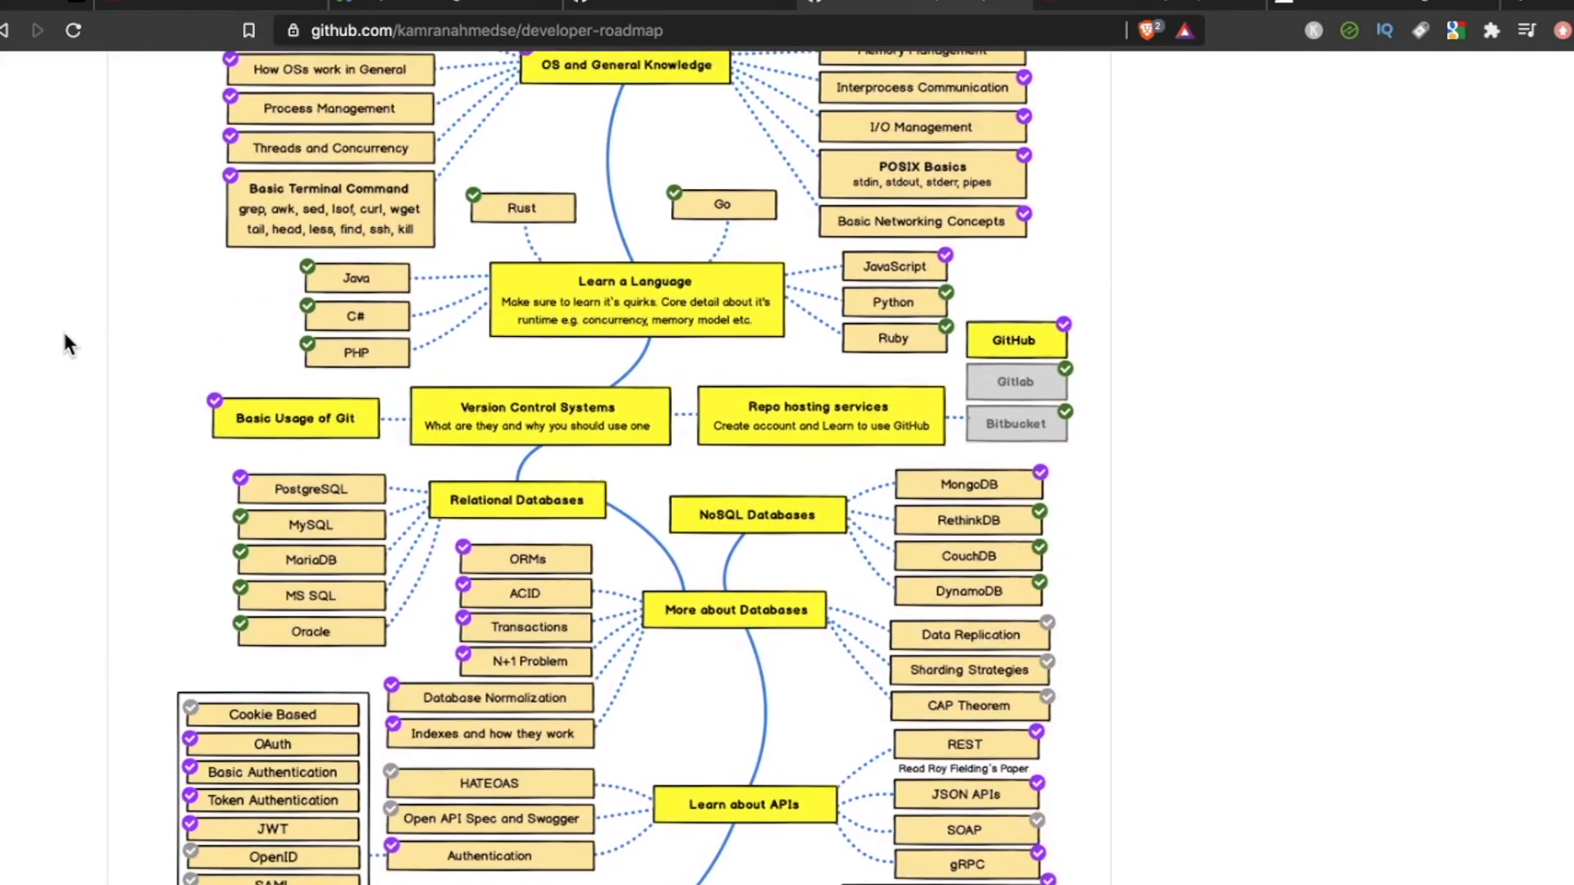
pyautogui.scroll(-3)
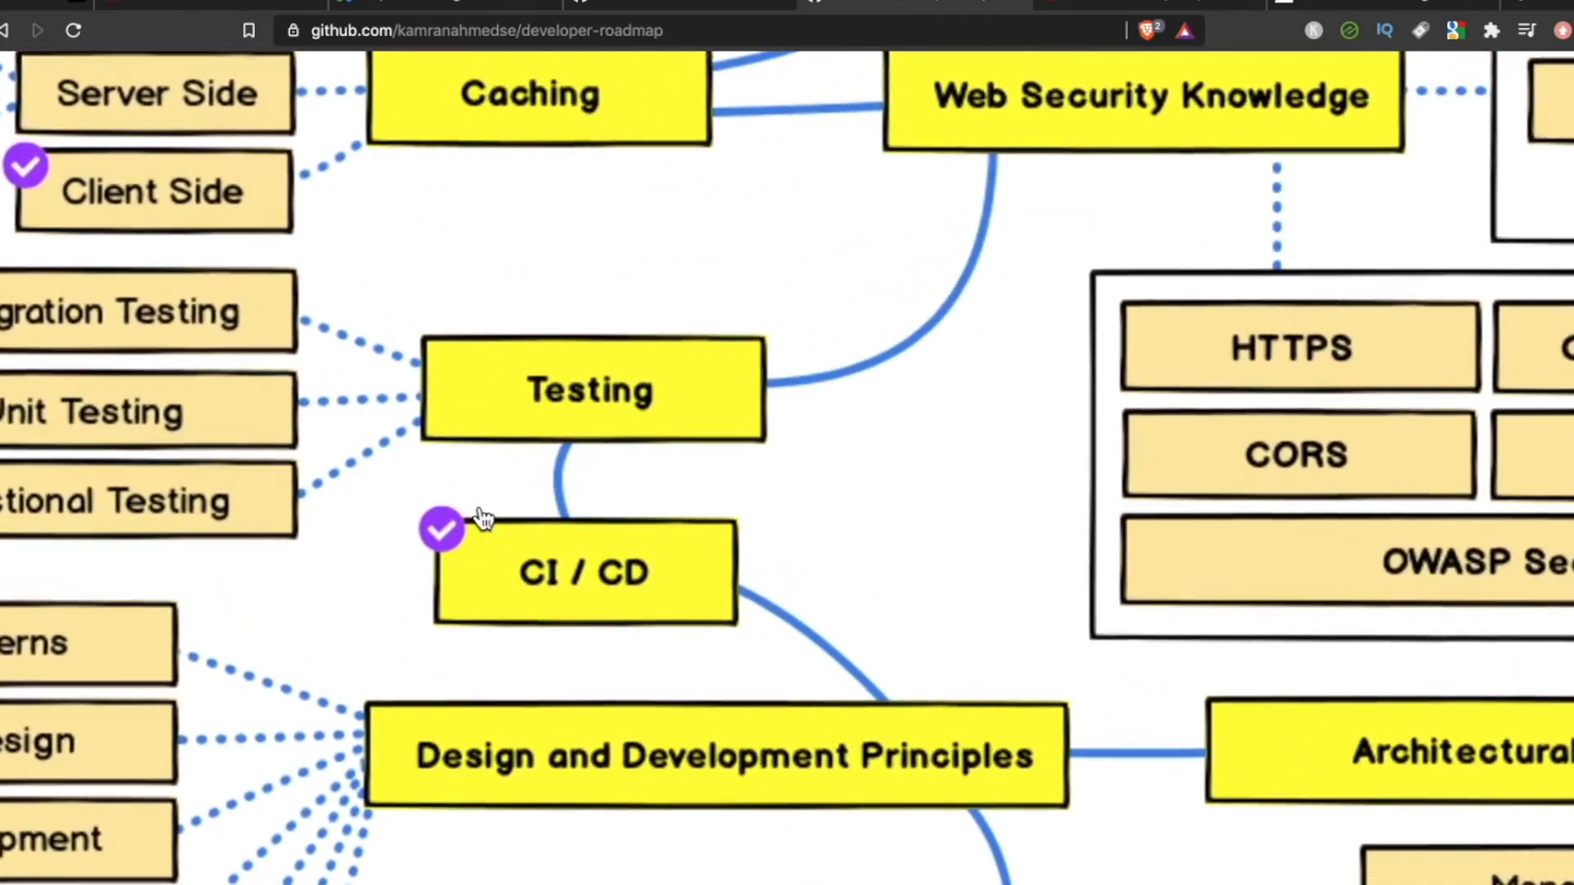
pyautogui.scroll(-3)
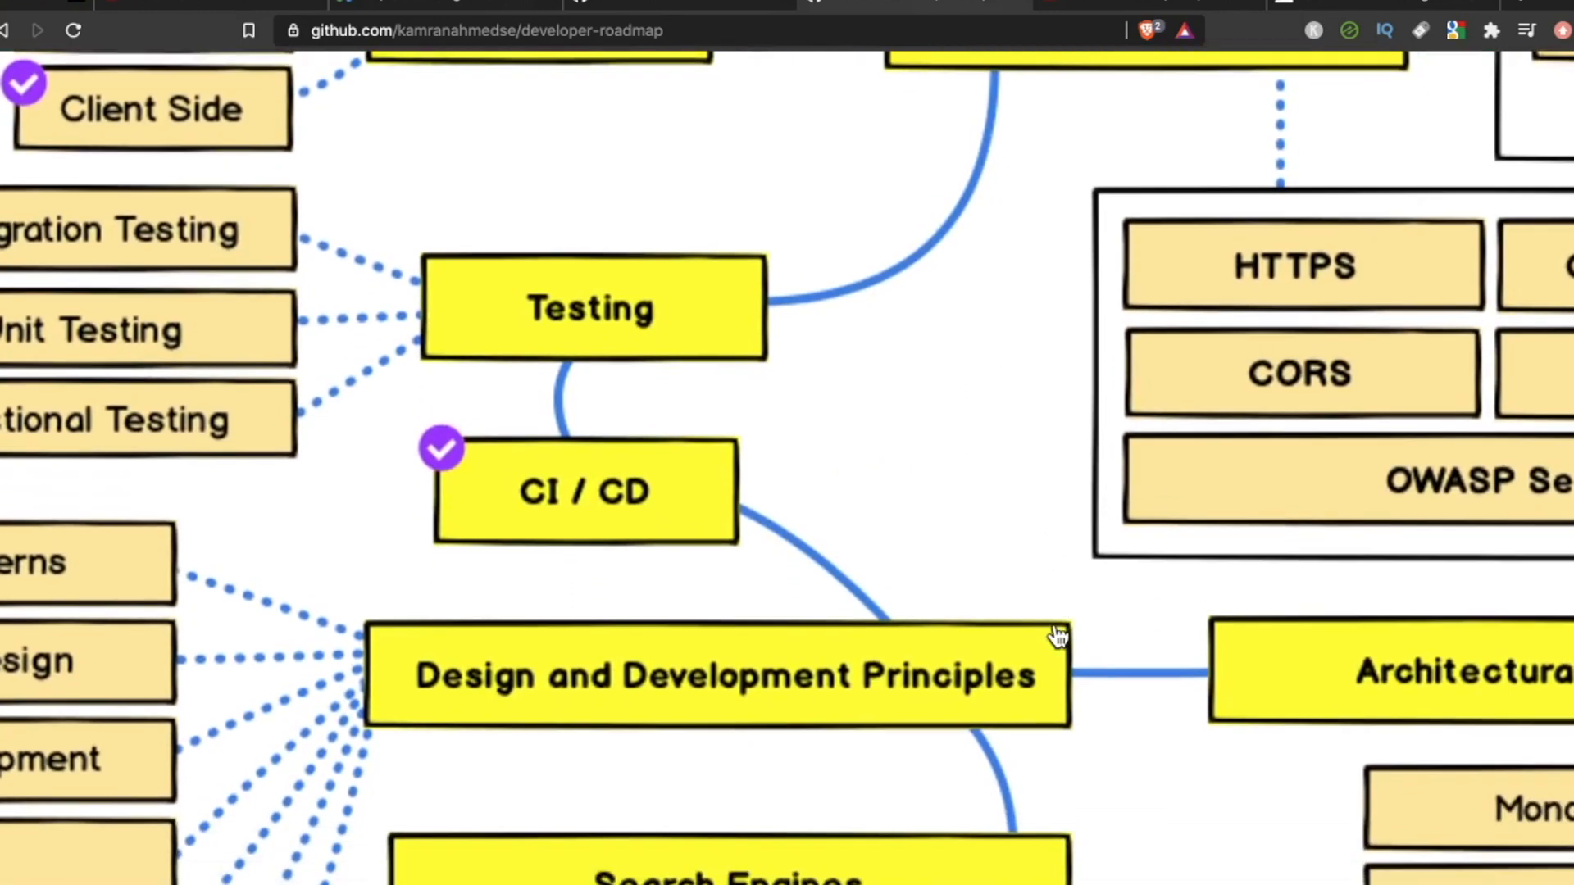
pyautogui.scroll(-3)
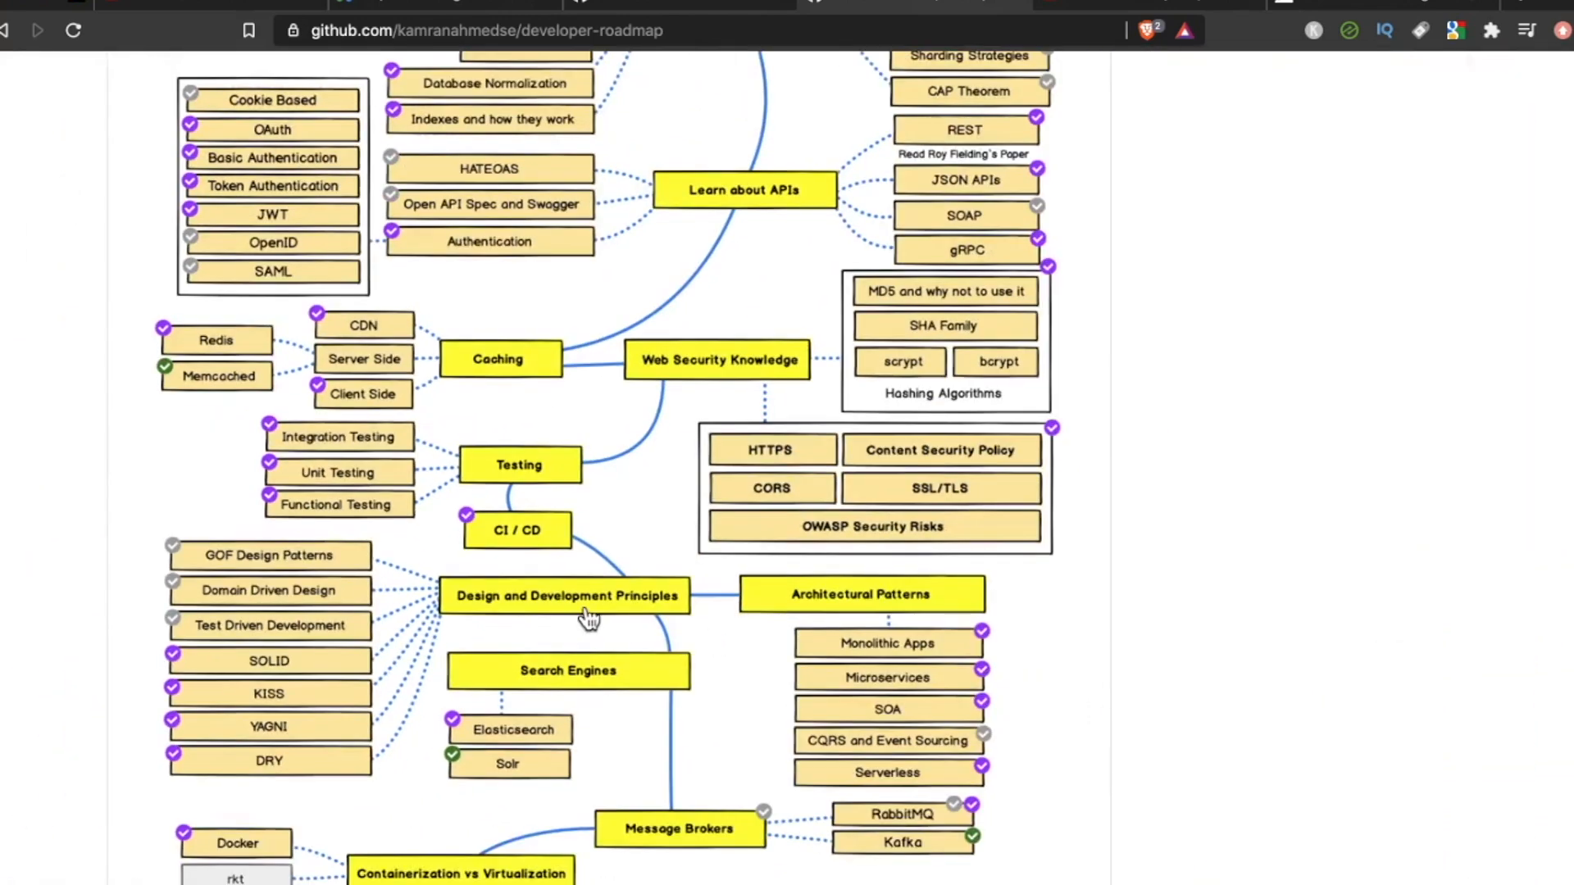
# Scroll down to the DevOps Roadmap's Learn some CI/CD Tool branch.
pyautogui.scroll(-3)
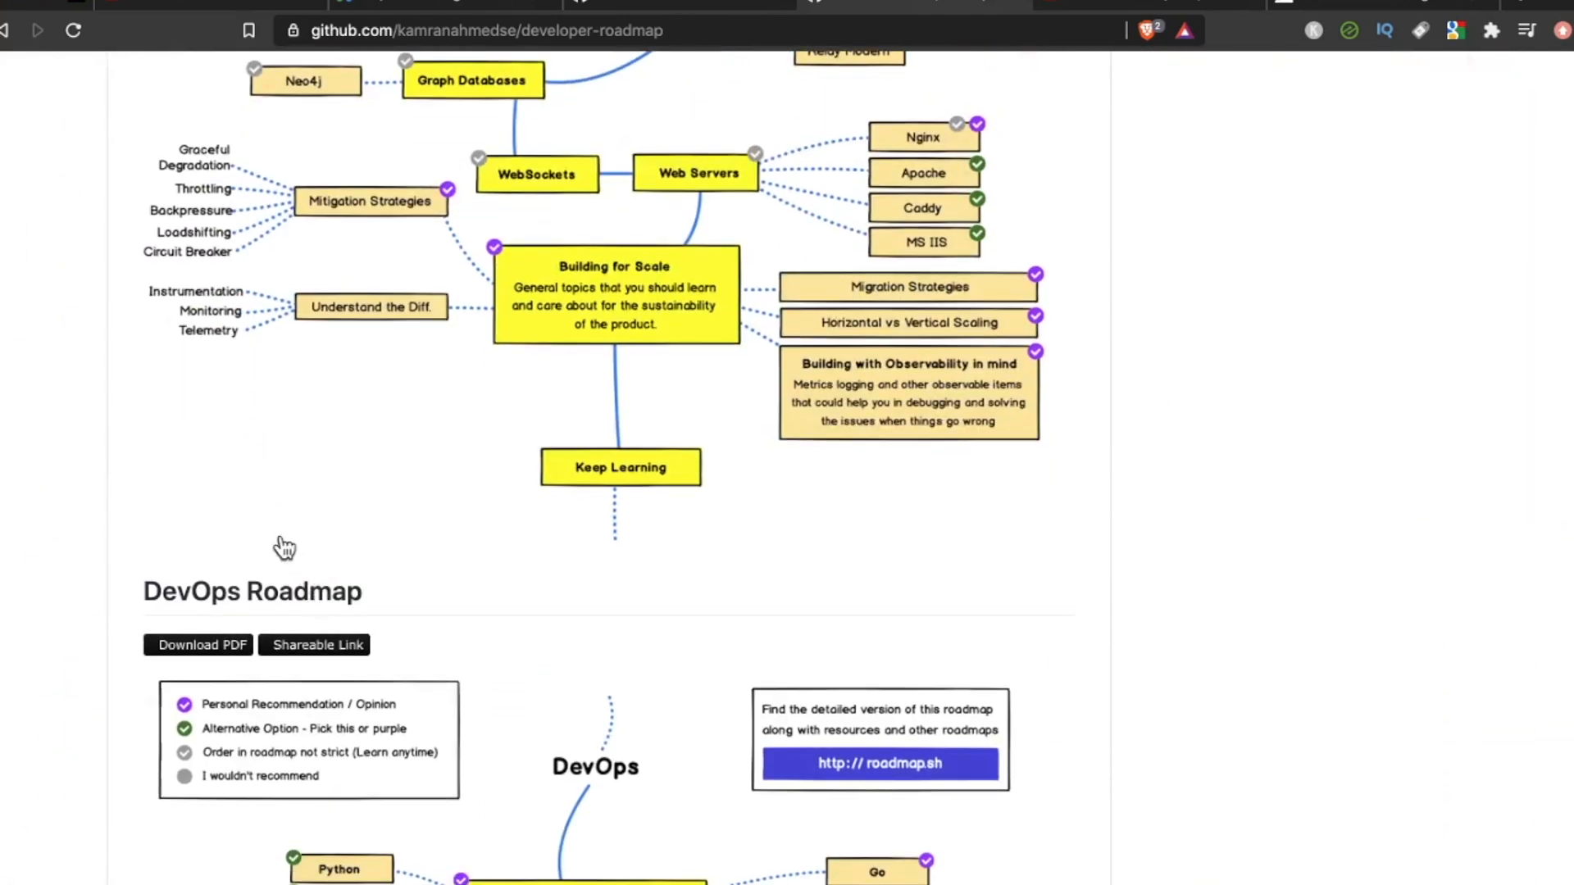
pyautogui.scroll(-3)
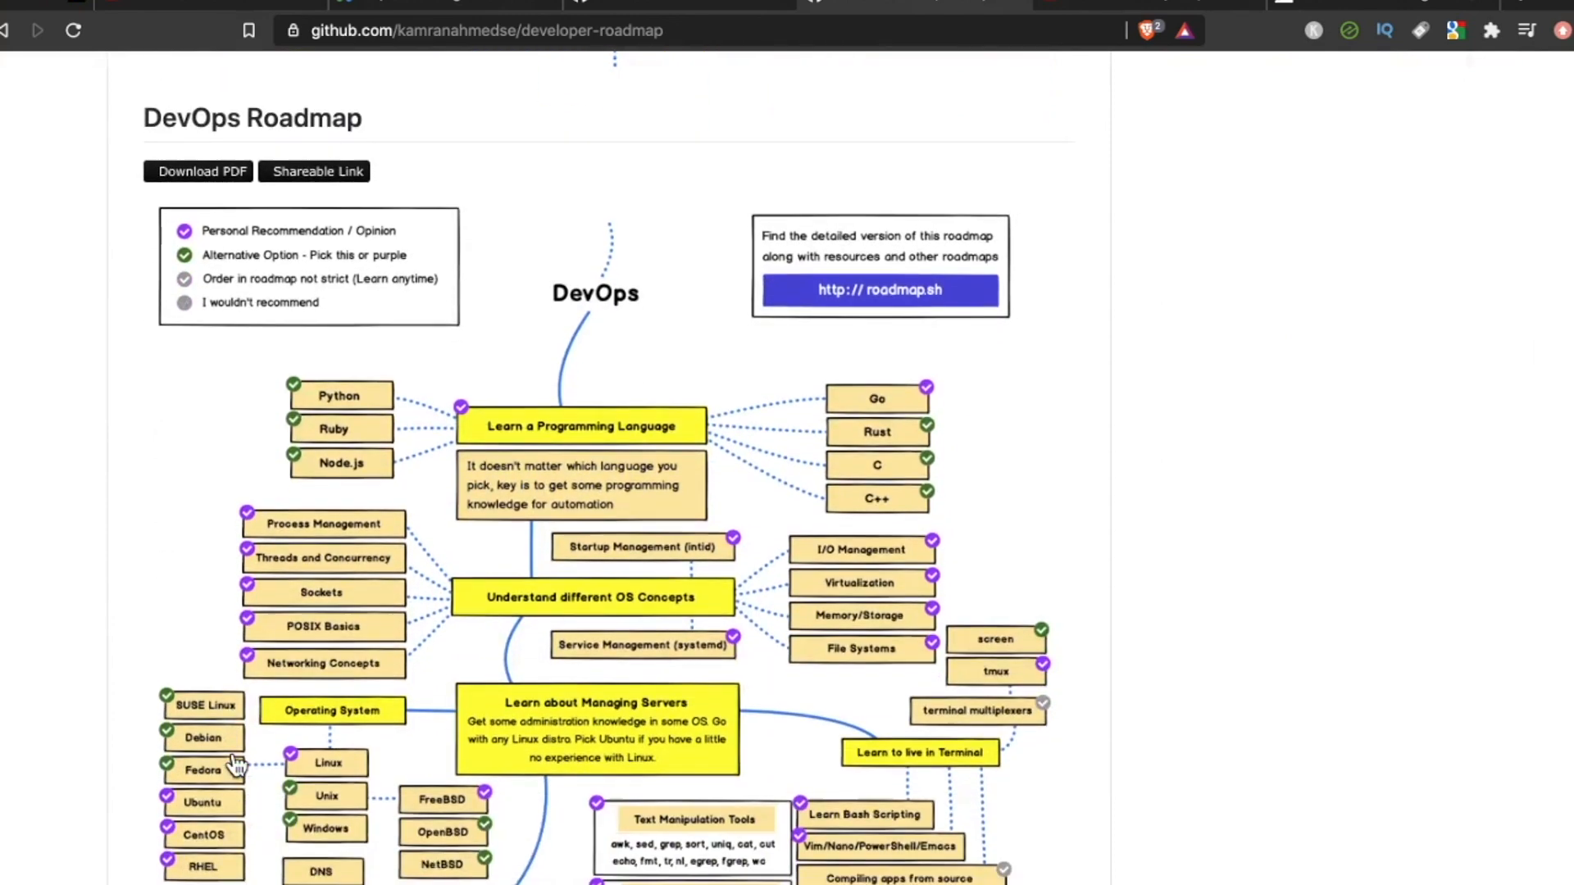
pyautogui.scroll(-3)
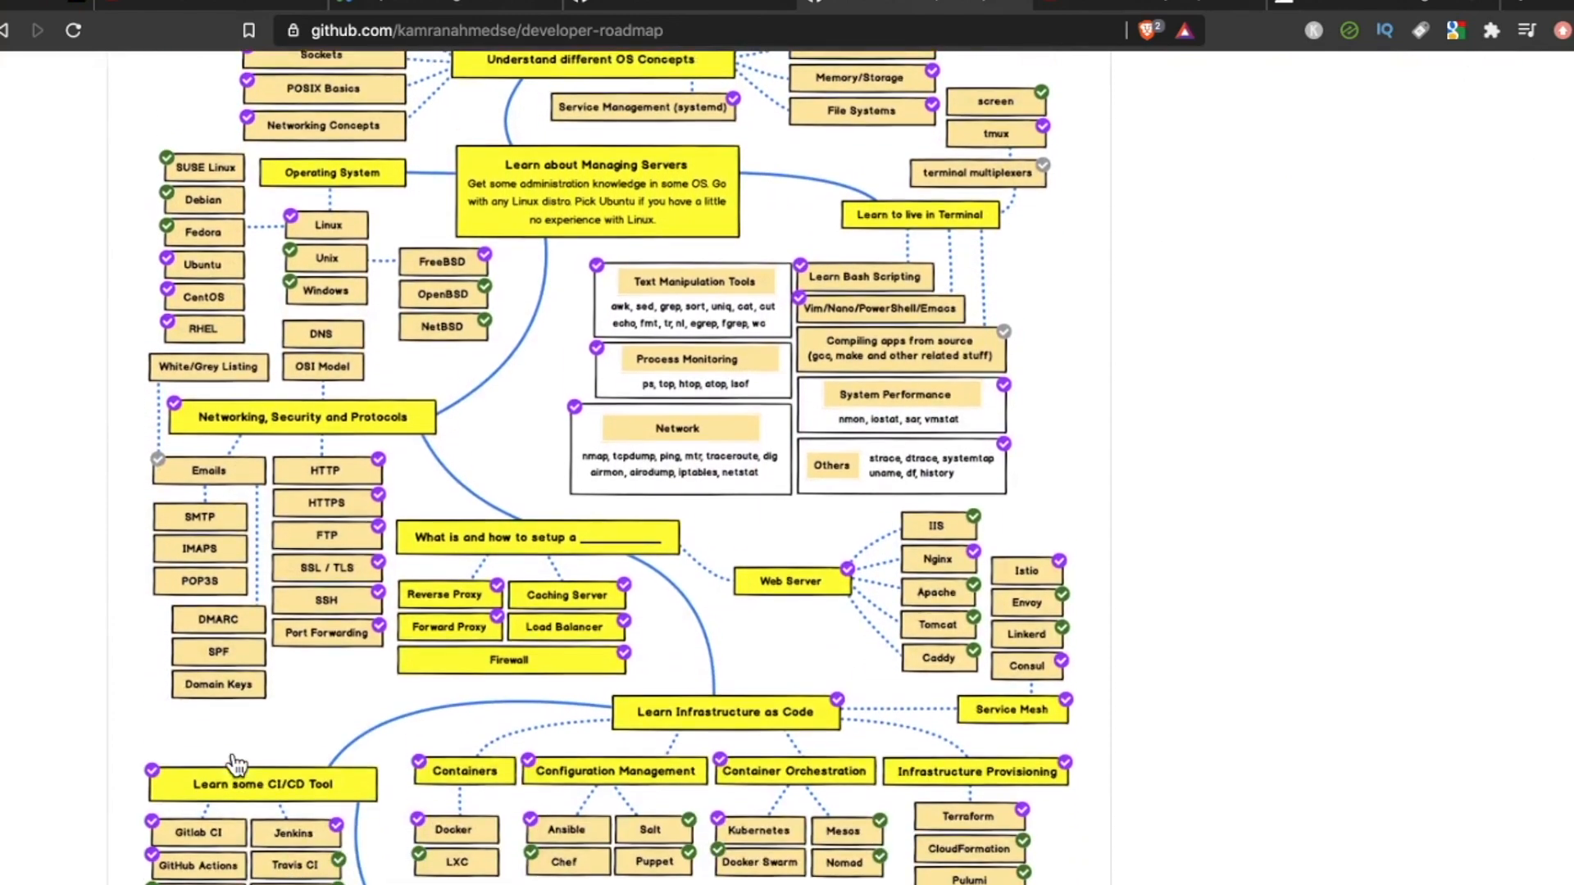
pyautogui.scroll(-3)
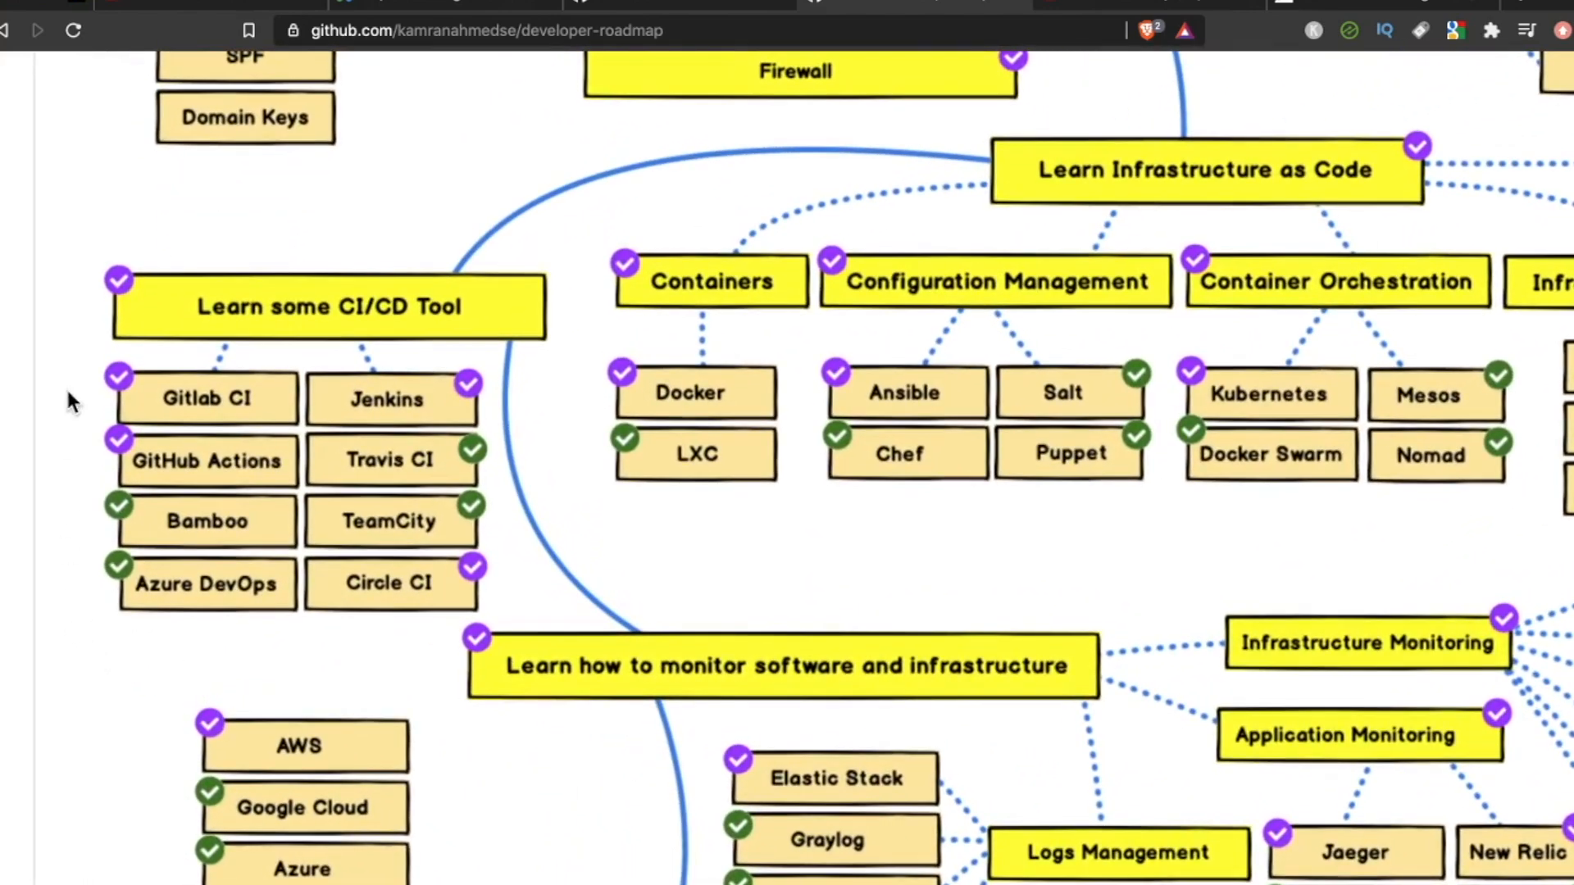
pyautogui.moveTo(241, 307)
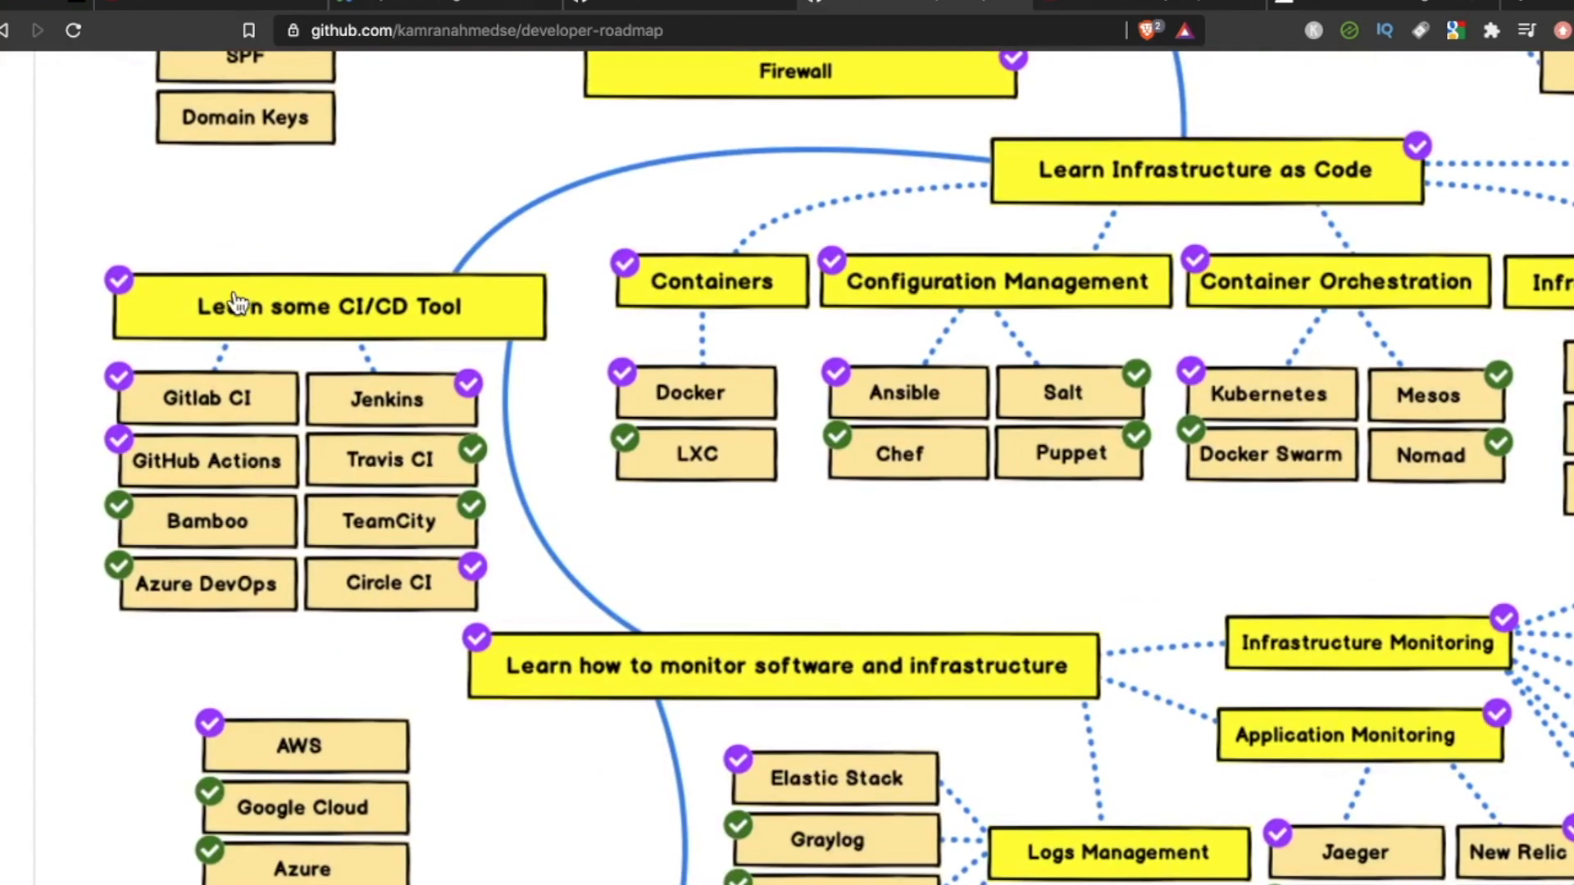
pyautogui.moveTo(312, 602)
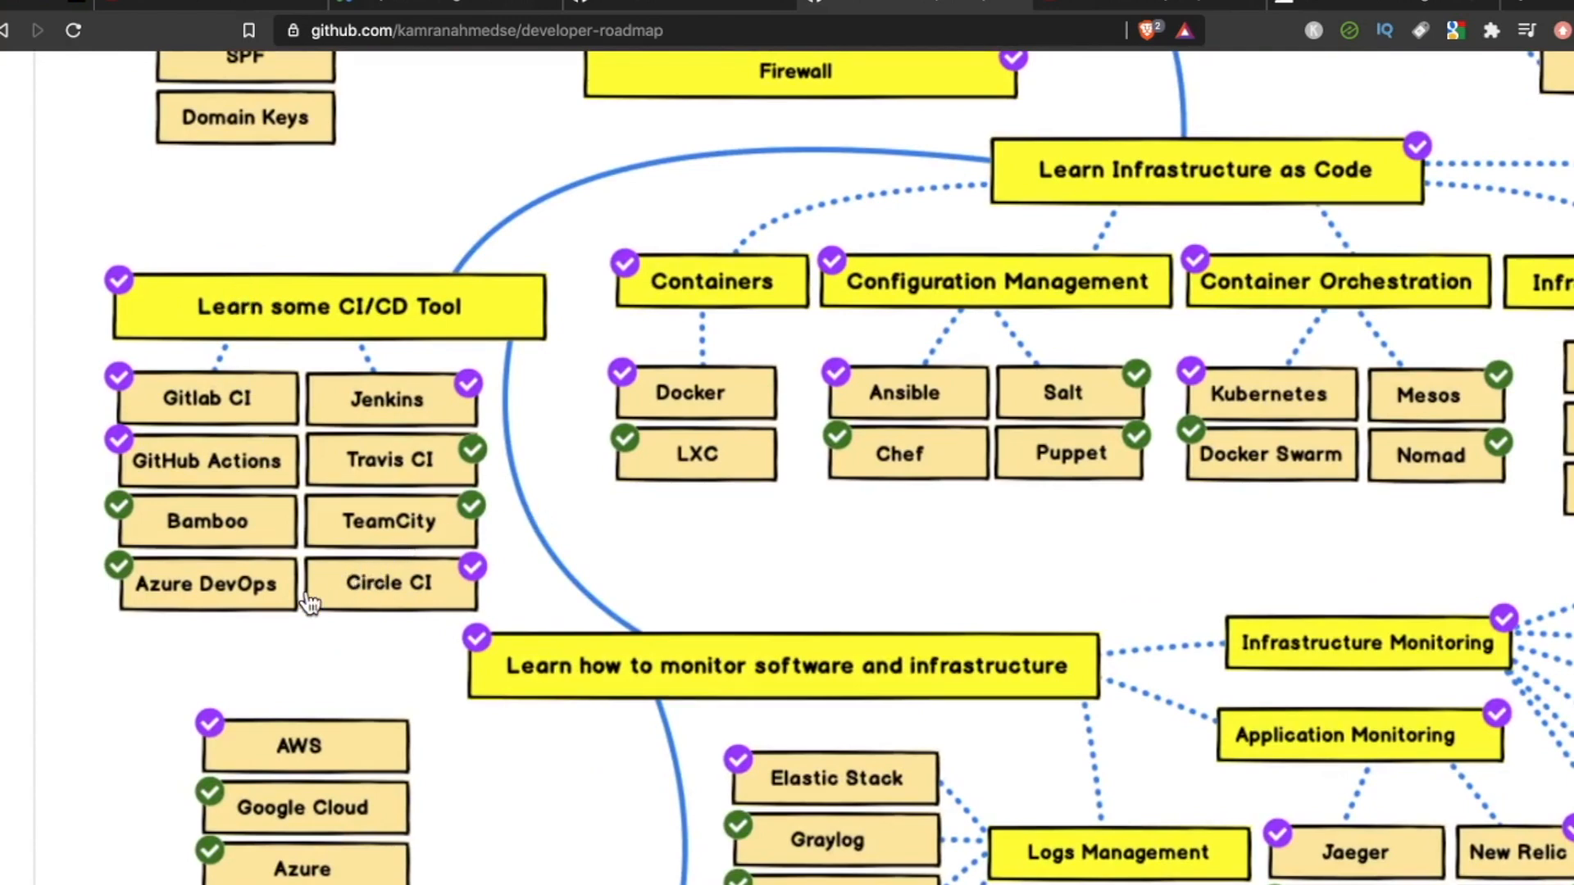
pyautogui.moveTo(280, 601)
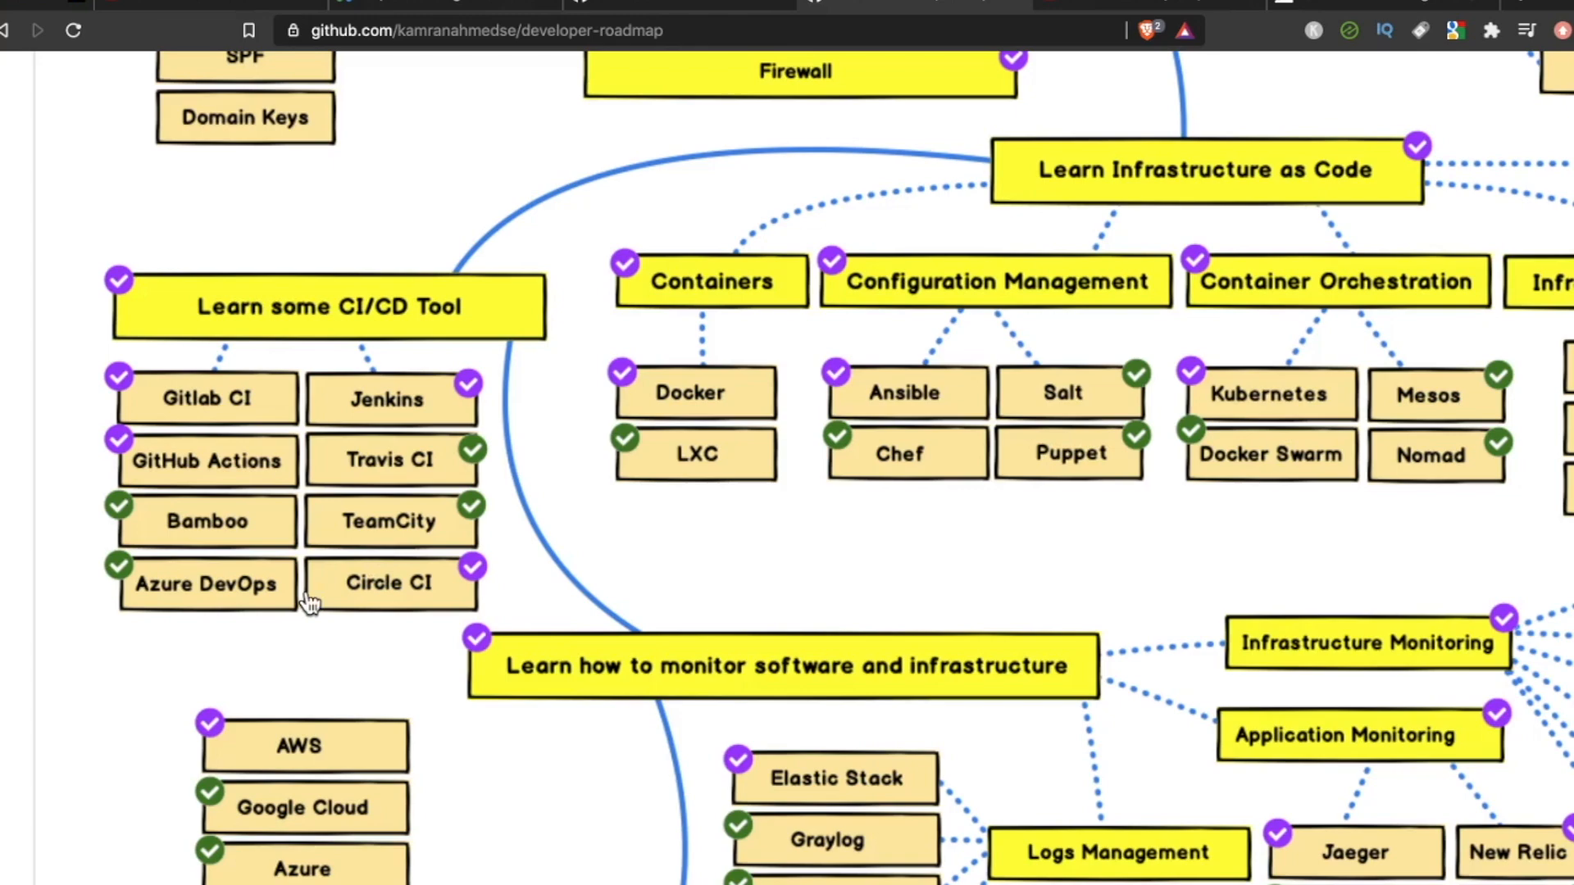
pyautogui.moveTo(568, 285)
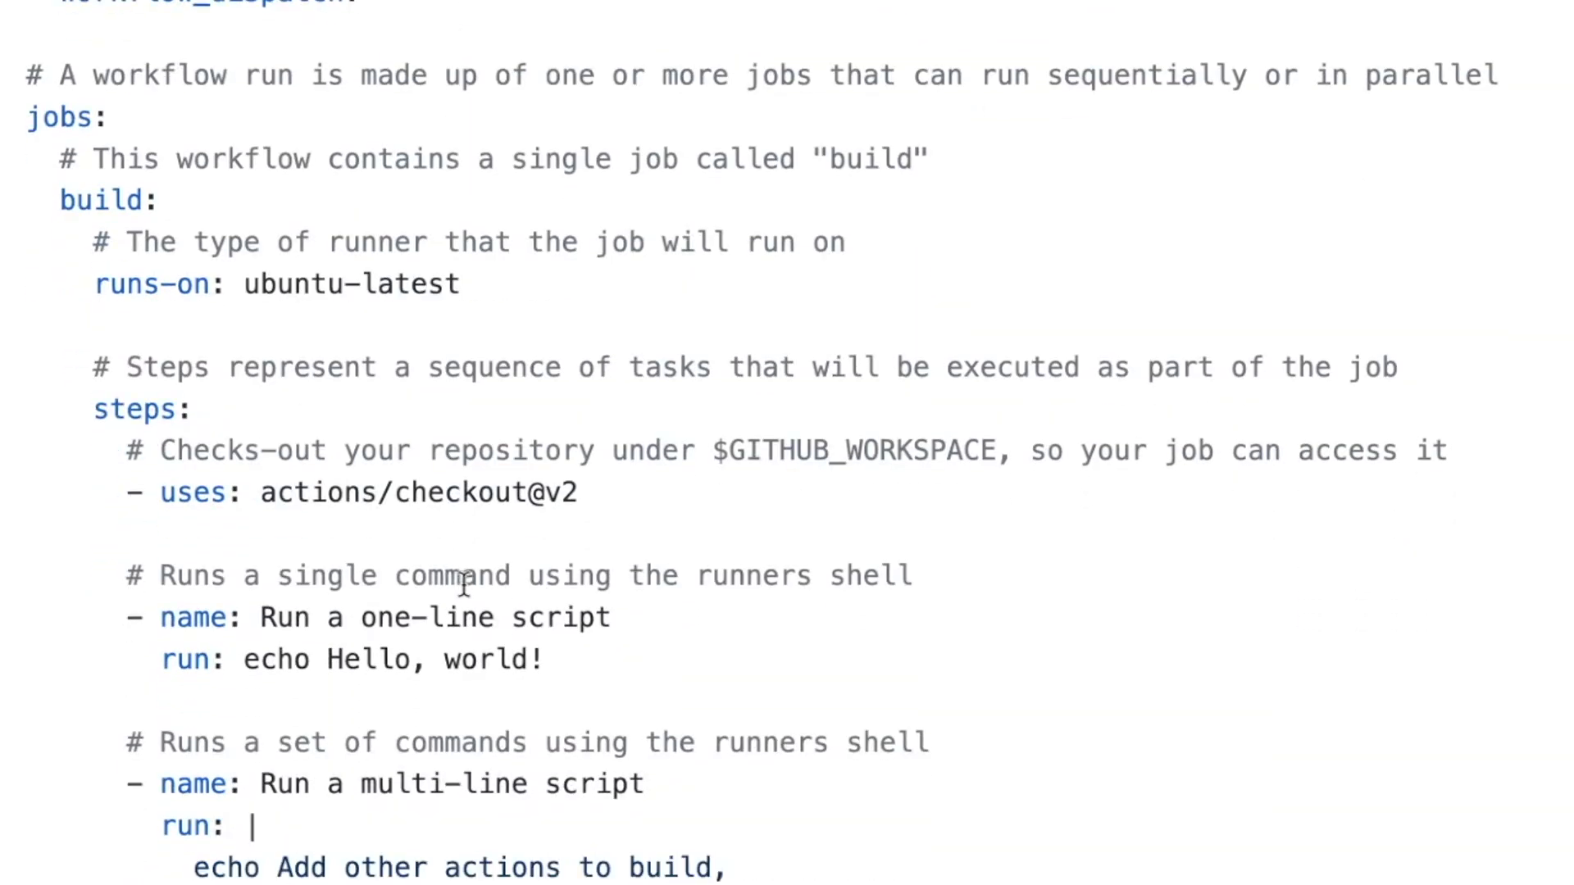
# Scroll the workflow YAML to the build job running on ubuntu-latest.
pyautogui.scroll(-3)
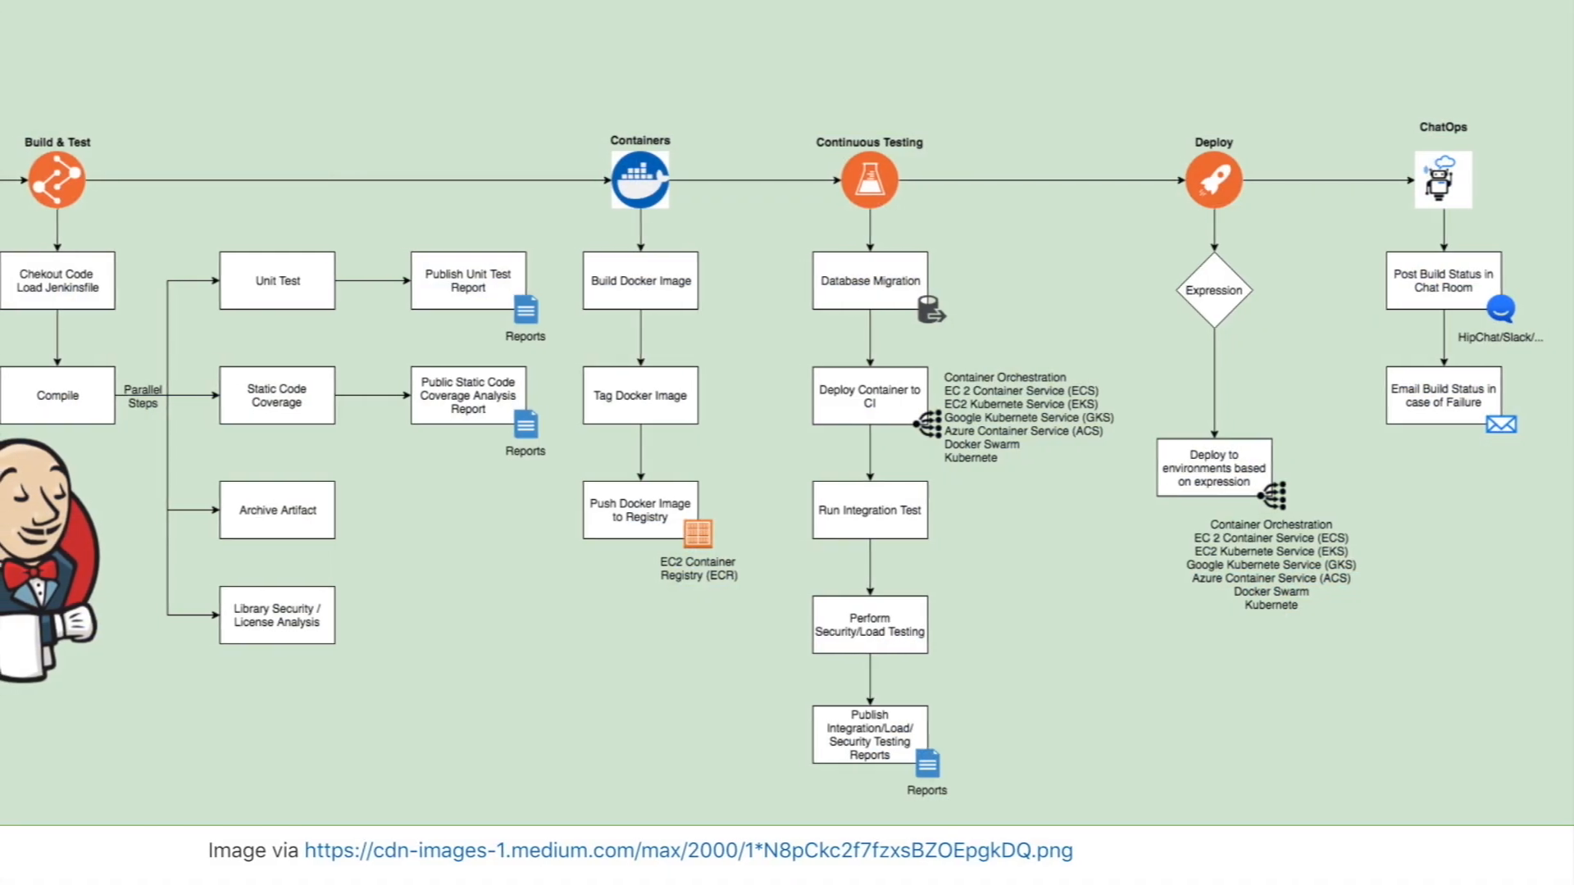
# Scroll the Jenkins pipeline diagram to its Developers, SCM and Build & Test stages.
pyautogui.hscroll(3)
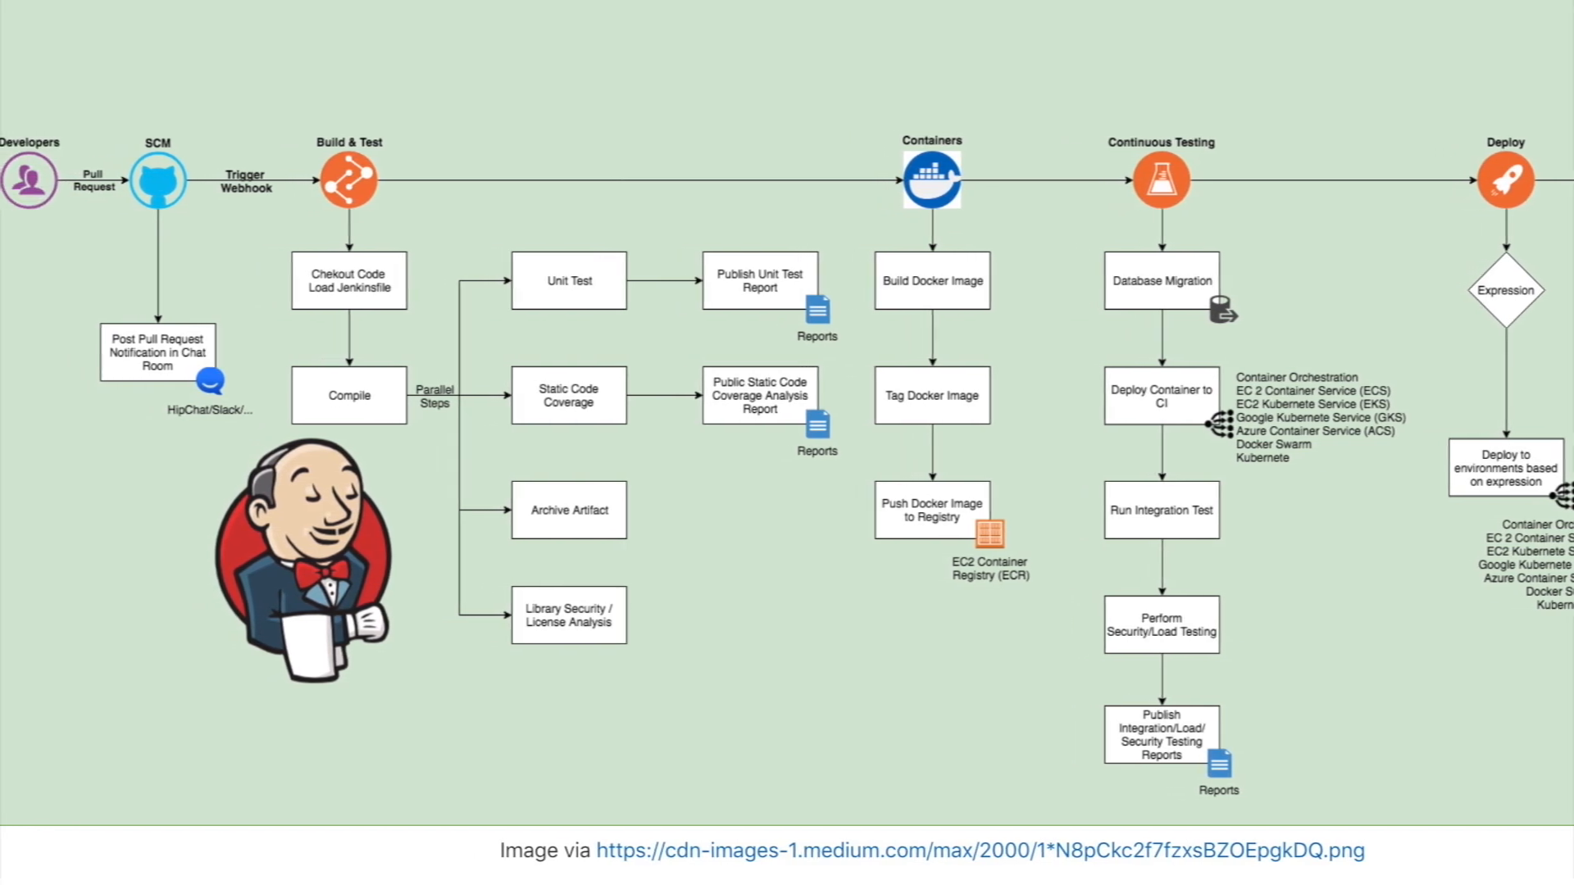